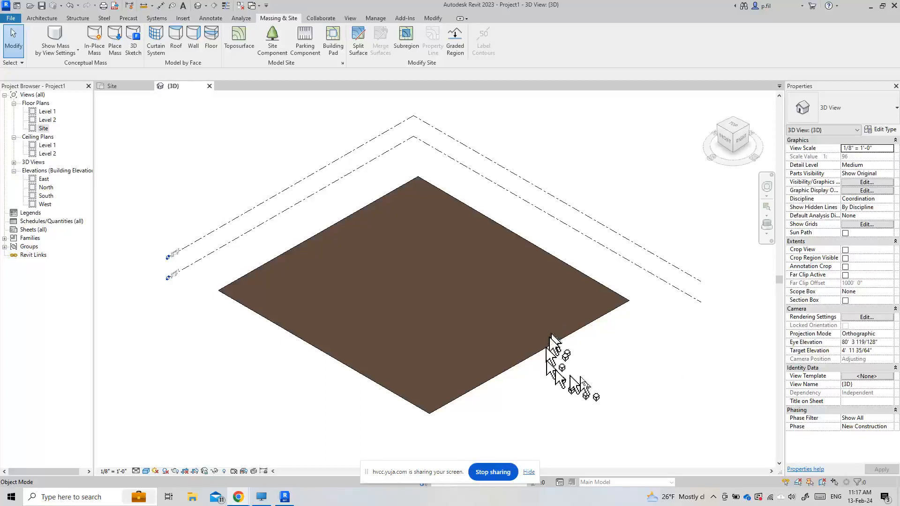
mouse_move(602, 367)
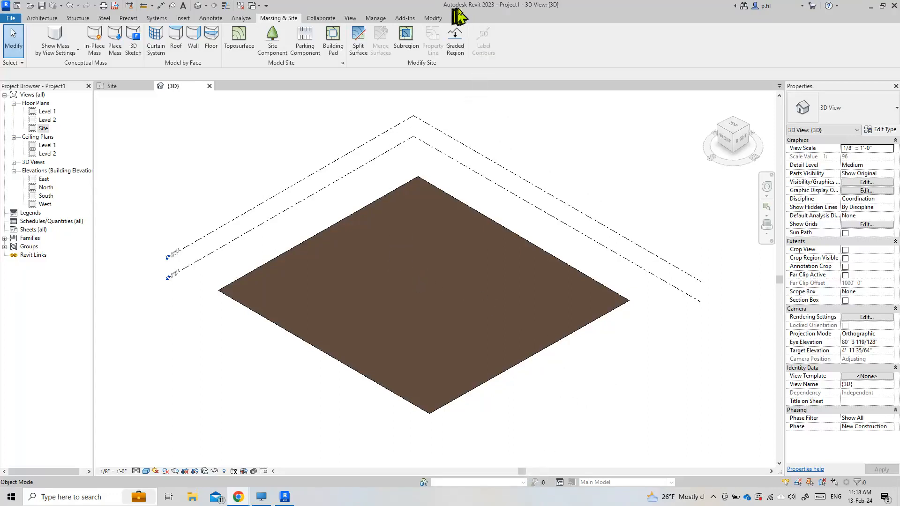
mouse_move(310, 103)
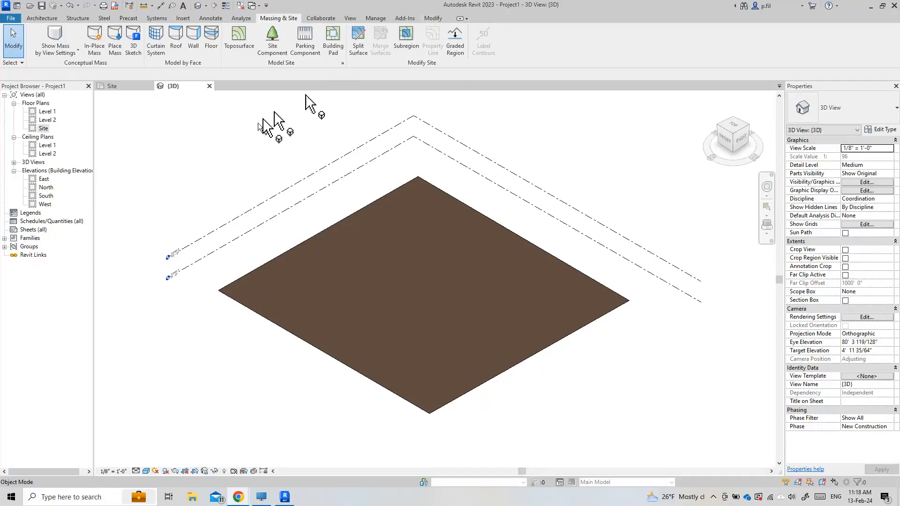
mouse_move(219, 141)
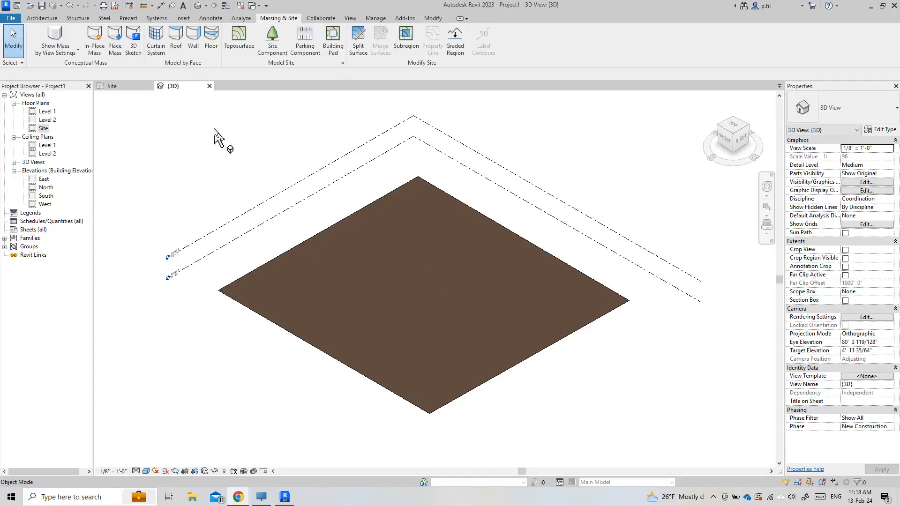
mouse_move(295, 261)
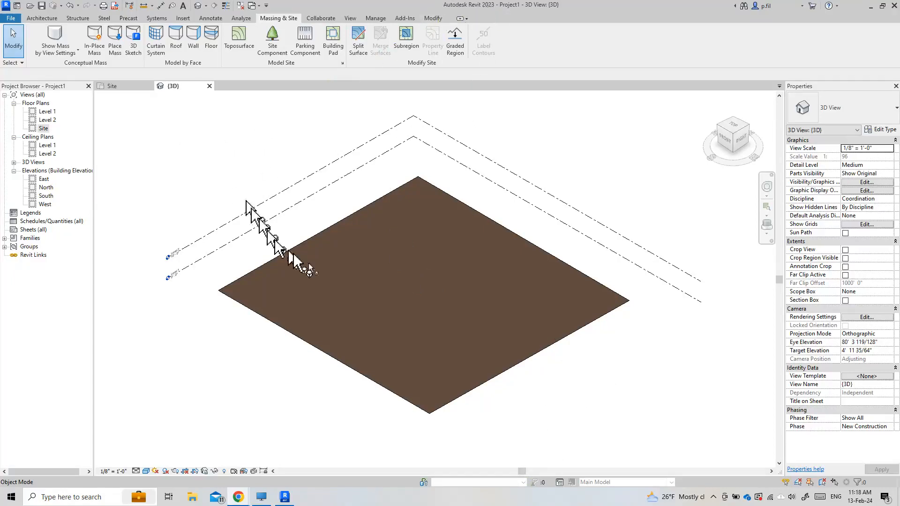
mouse_move(310, 181)
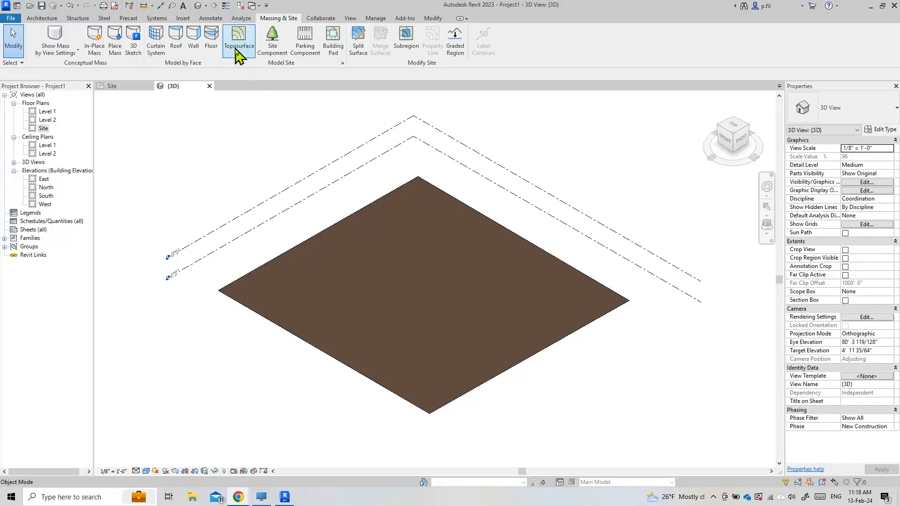
mouse_move(287, 34)
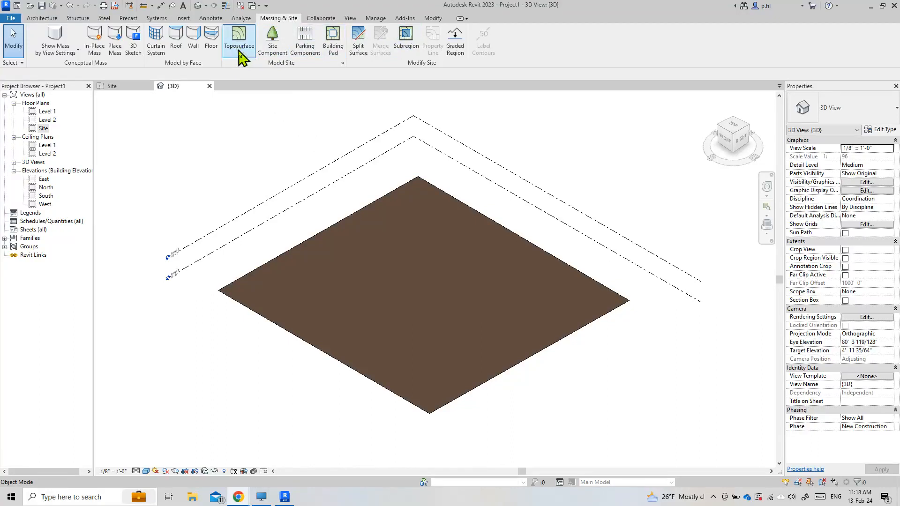
mouse_move(221, 341)
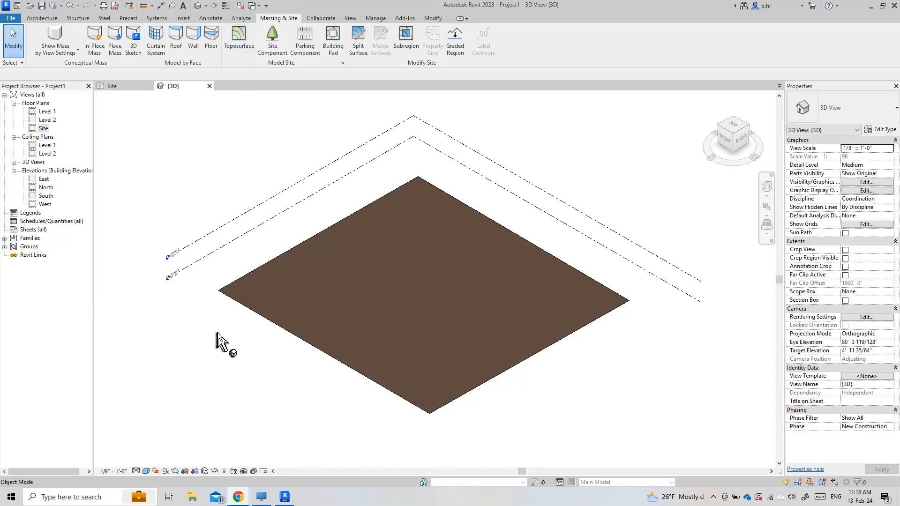
mouse_move(255, 344)
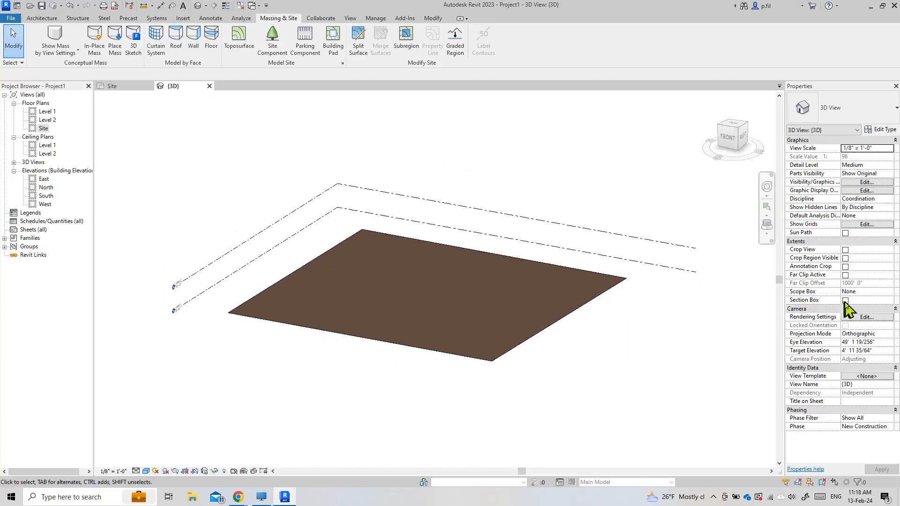
Step: Toggle the section box around the grassland toposolid on and back off to inspect it
left_click(845, 300)
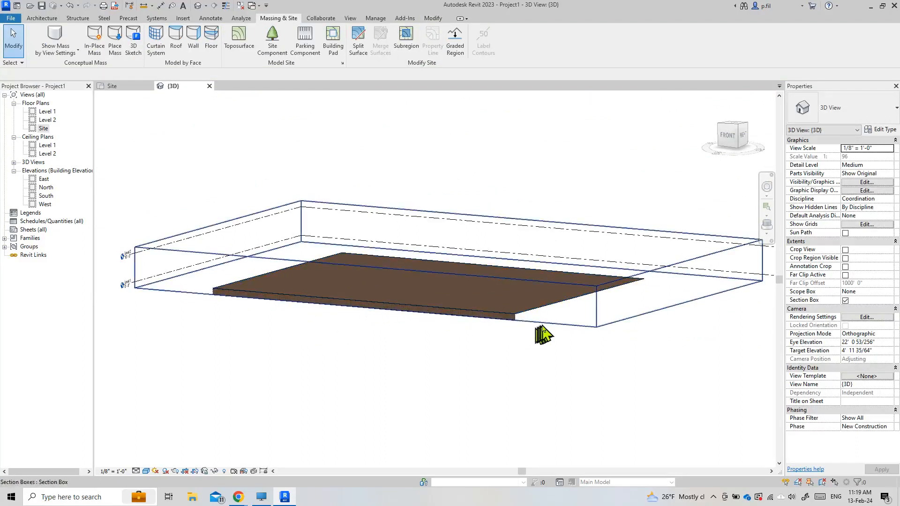
left_click(542, 333)
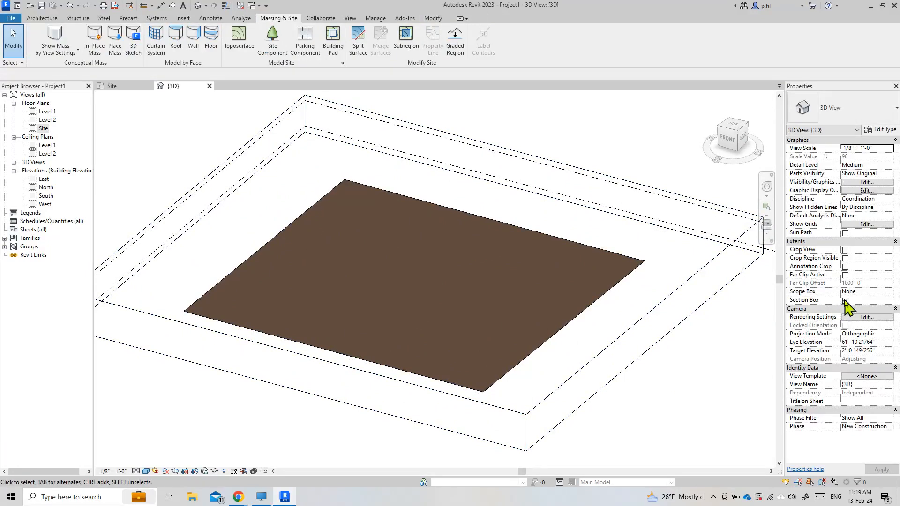
left_click(845, 300)
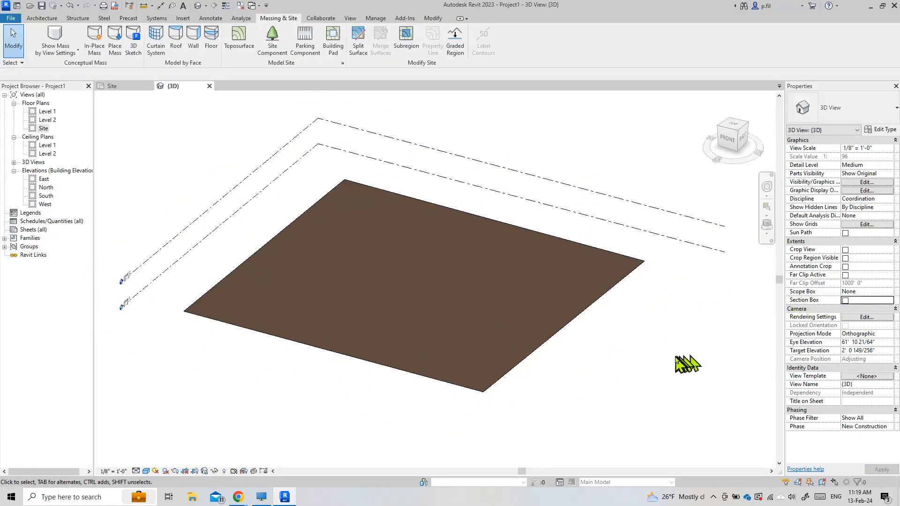
mouse_move(281, 471)
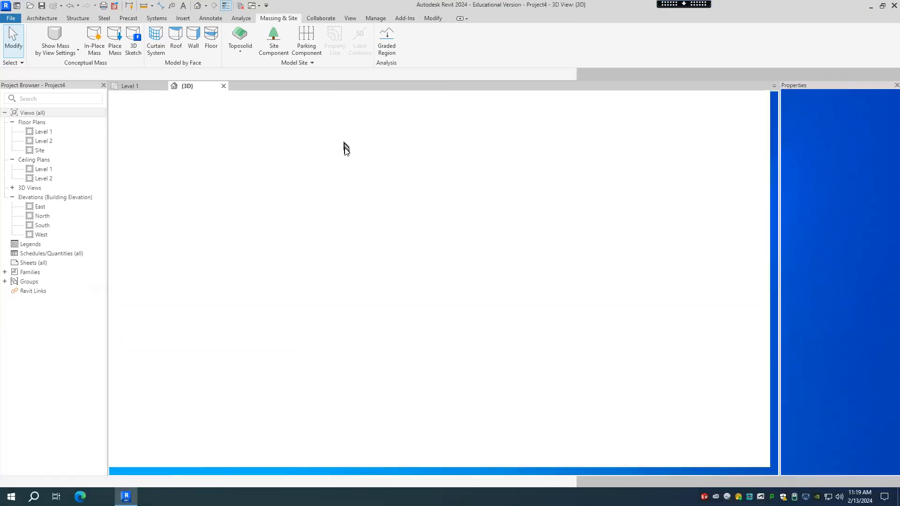
mouse_move(436, 15)
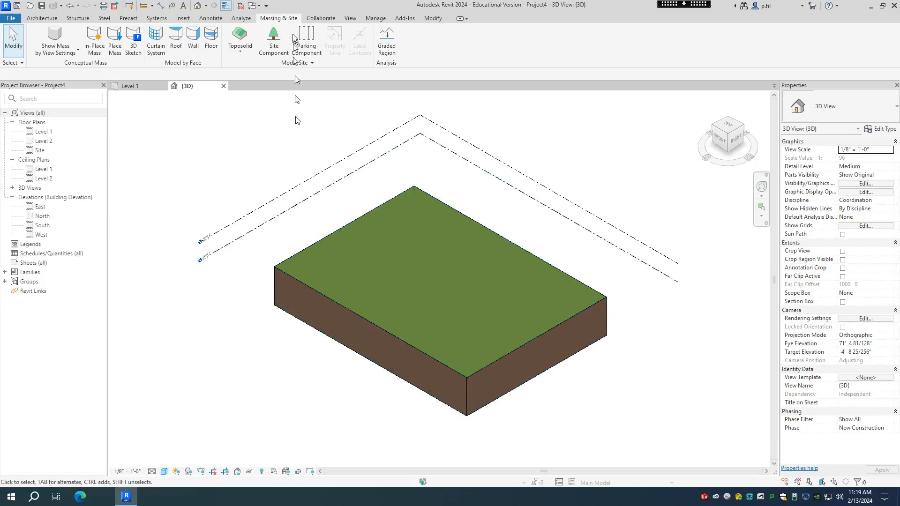
mouse_move(281, 25)
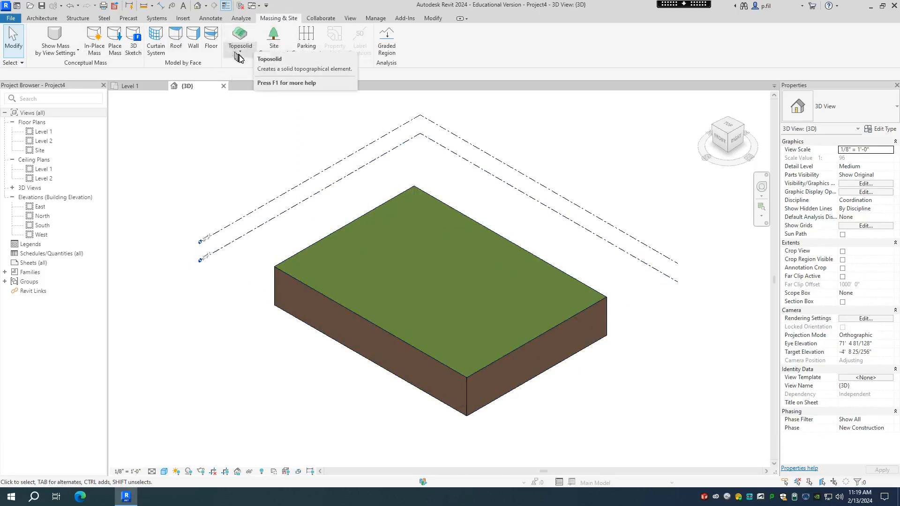
mouse_move(239, 42)
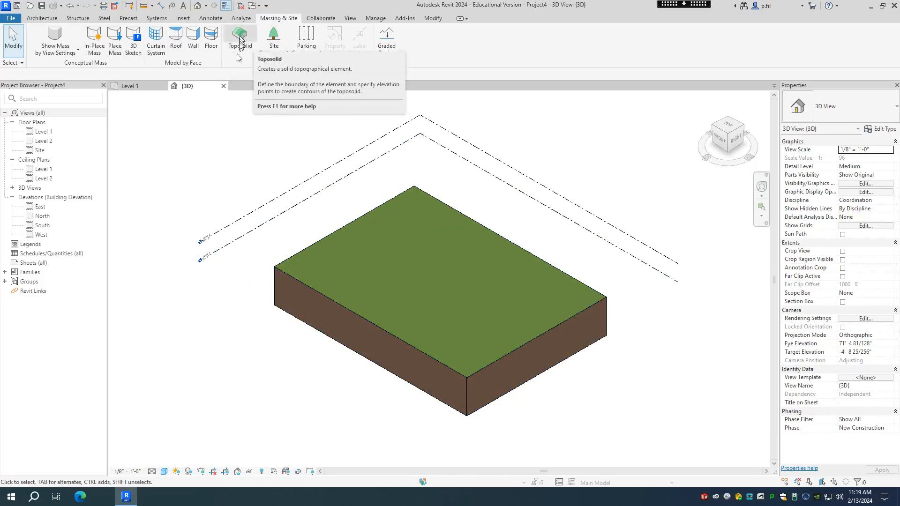
mouse_move(319, 394)
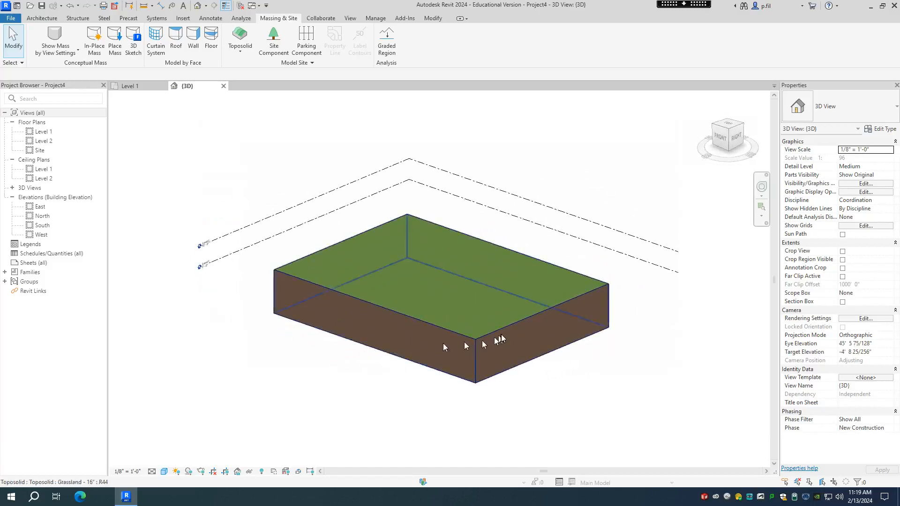
mouse_move(487, 322)
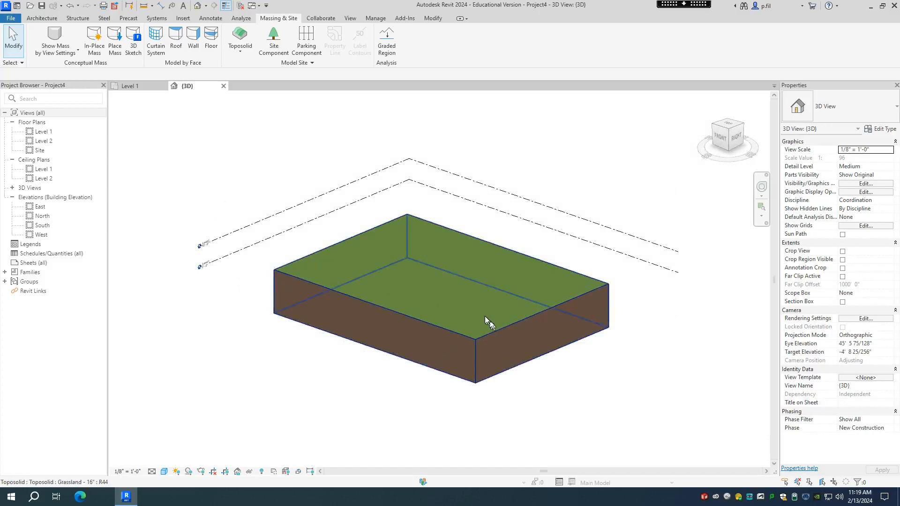
Step: Select the grassland toposolid to show its Level 1 placement and ~20 ft thickness properties
left_click(488, 319)
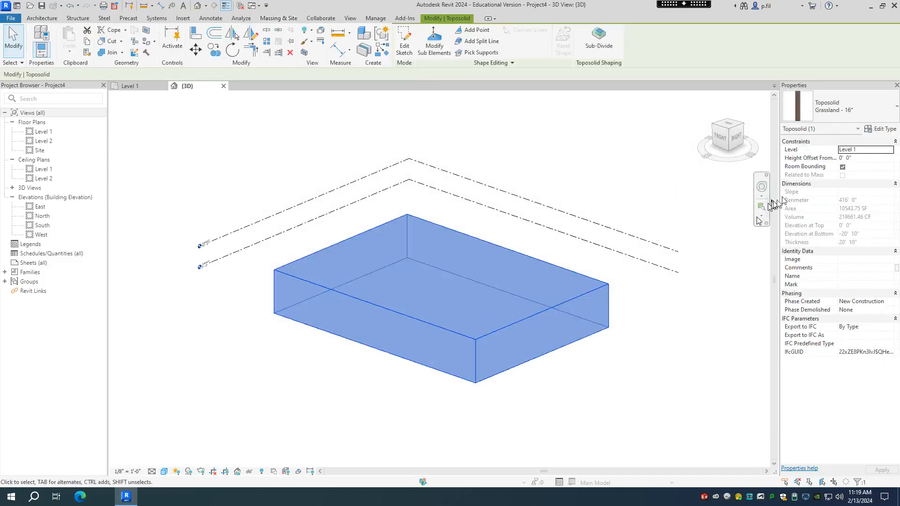
mouse_move(838, 112)
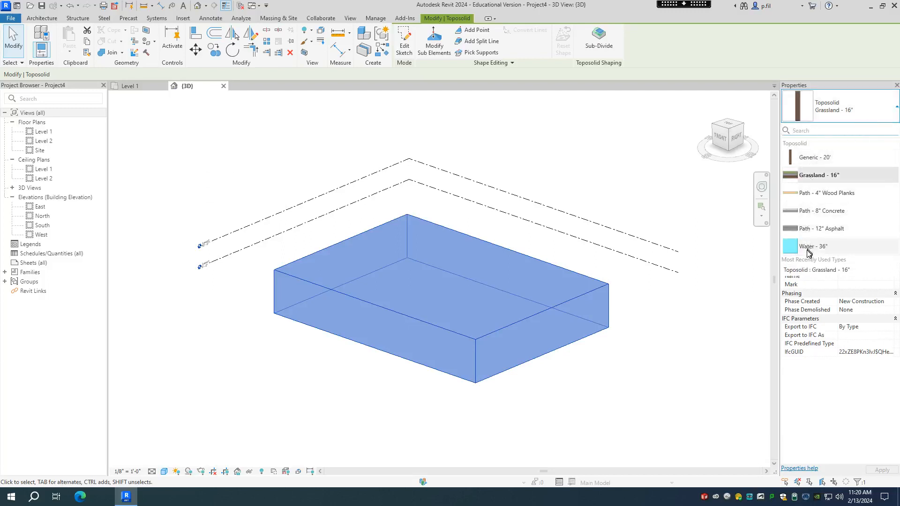
mouse_move(823, 234)
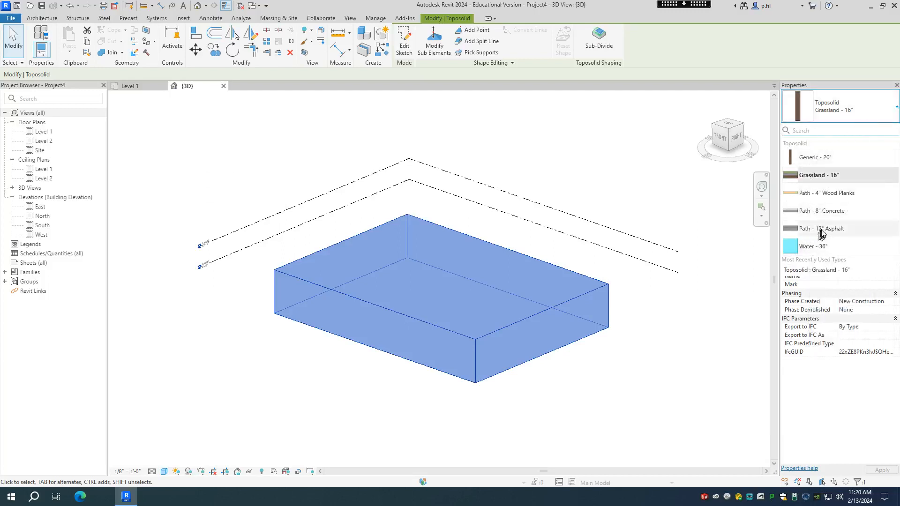
mouse_move(822, 159)
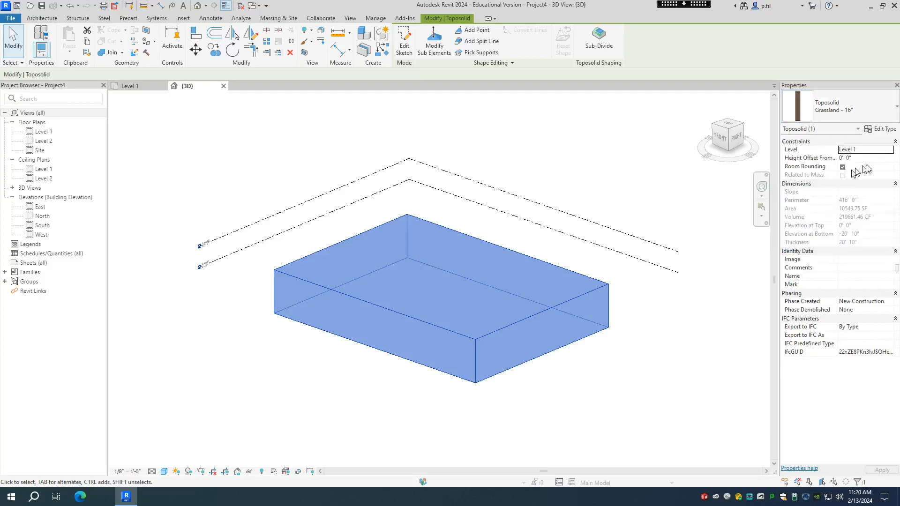
left_click(884, 129)
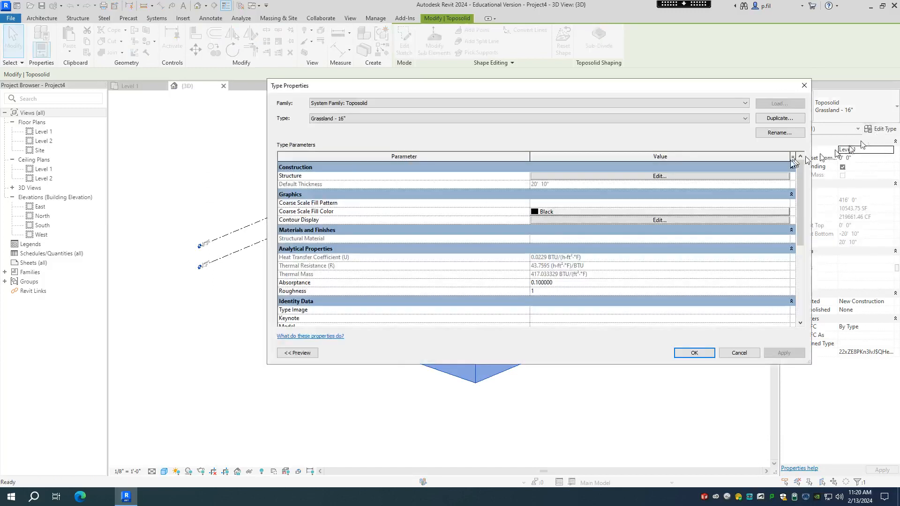
mouse_move(580, 181)
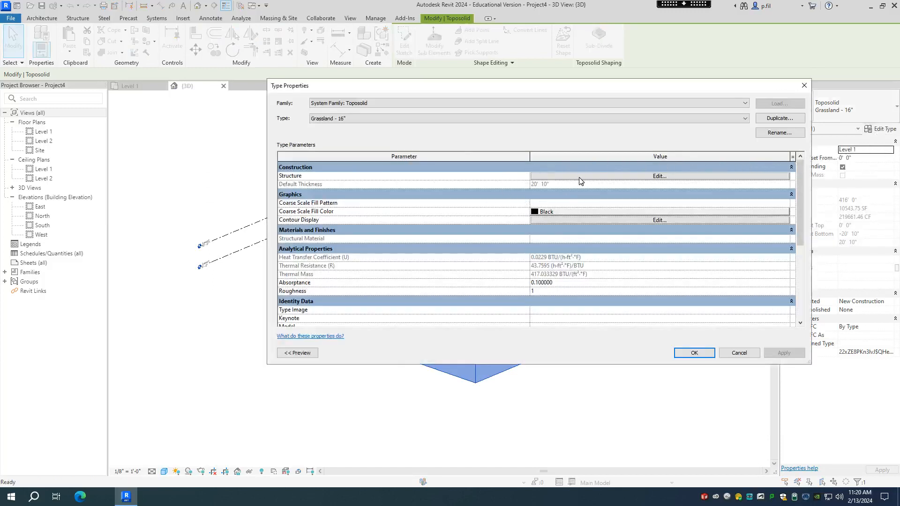
left_click(659, 176)
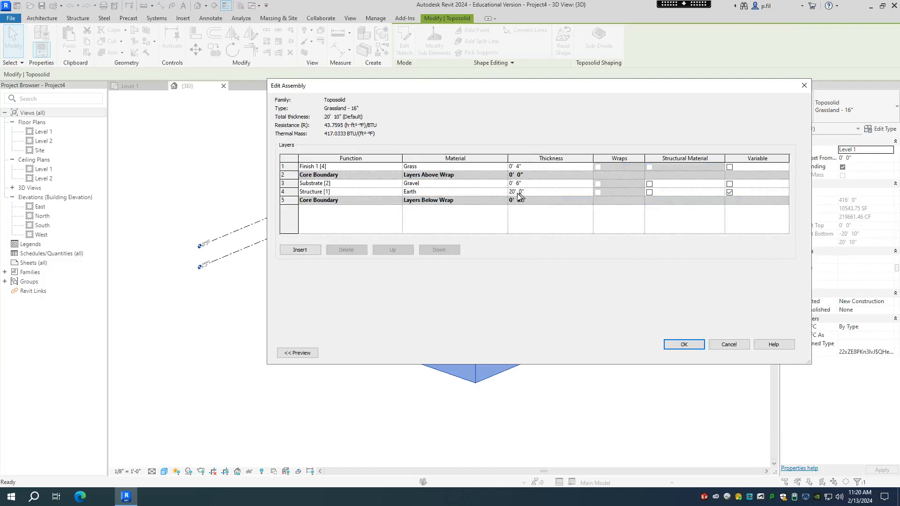
mouse_move(519, 197)
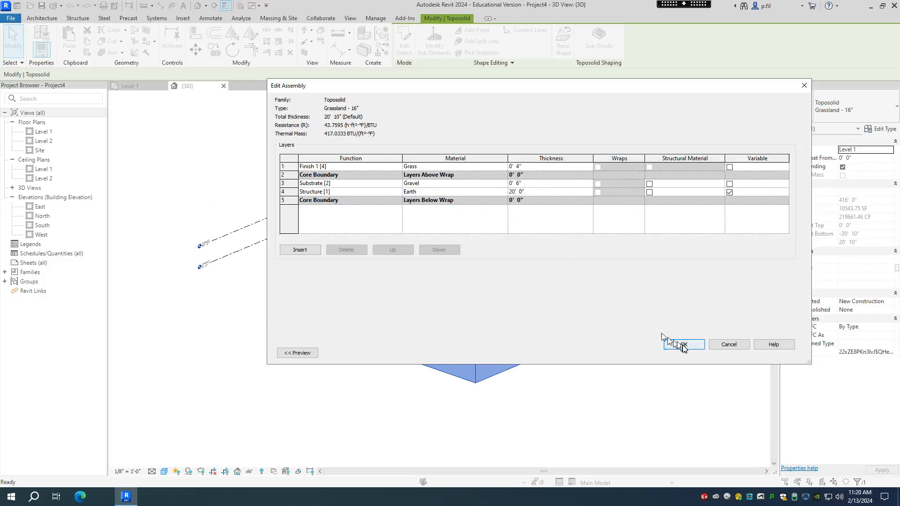
left_click(683, 344)
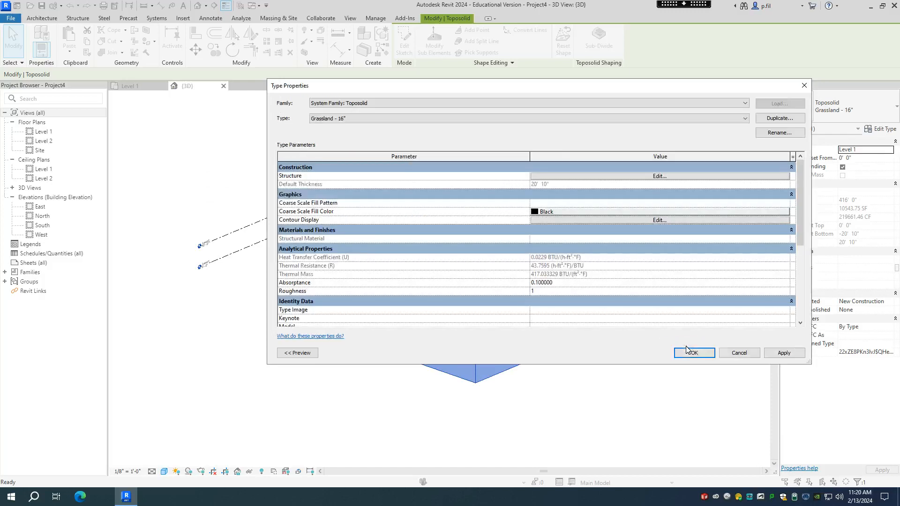
left_click(694, 353)
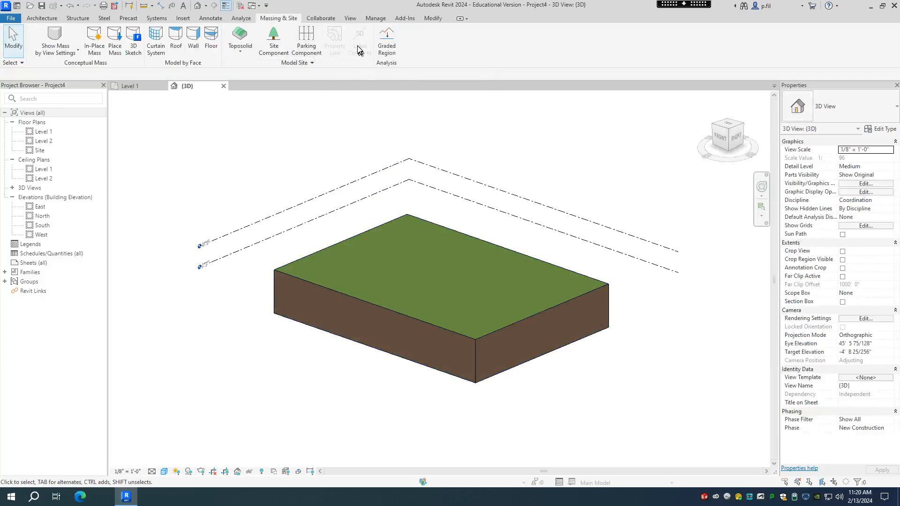
mouse_move(342, 113)
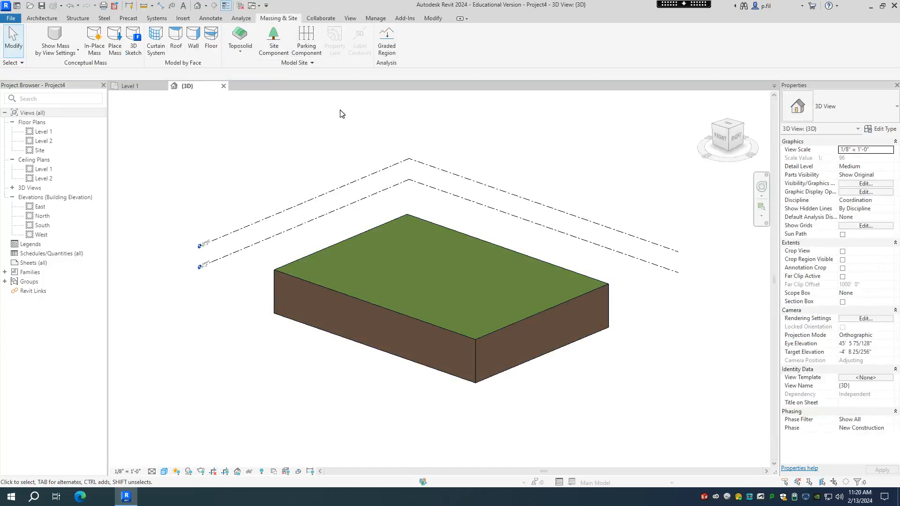
mouse_move(270, 183)
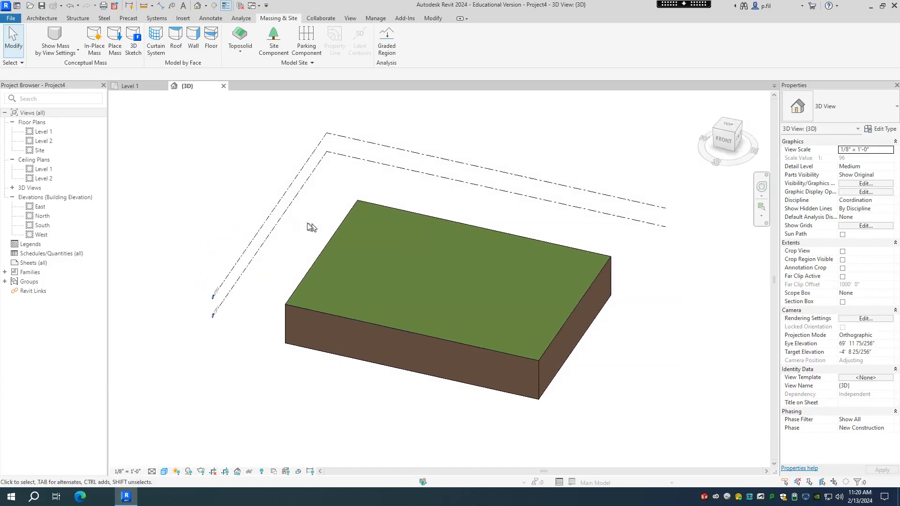
mouse_move(94, 40)
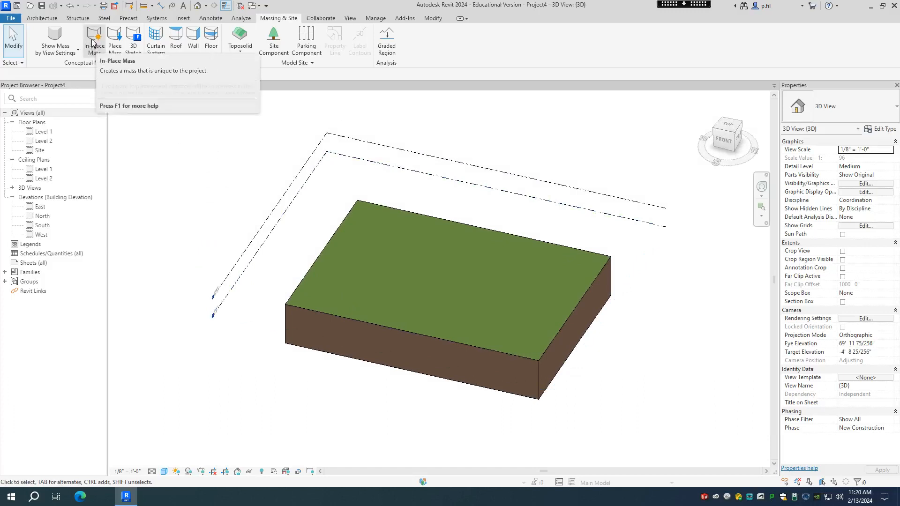
Step: Start an In-Place Mass and dismiss the Show Mass Enabled notice
left_click(93, 41)
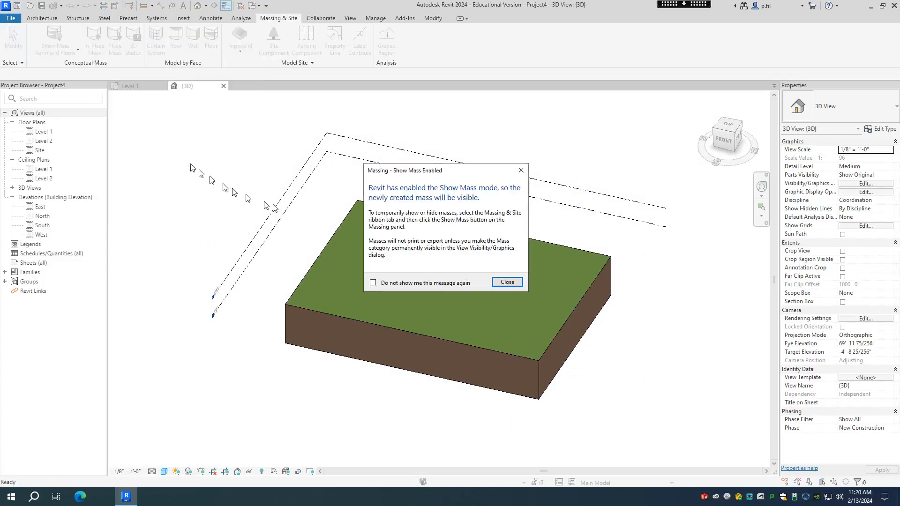
mouse_move(402, 200)
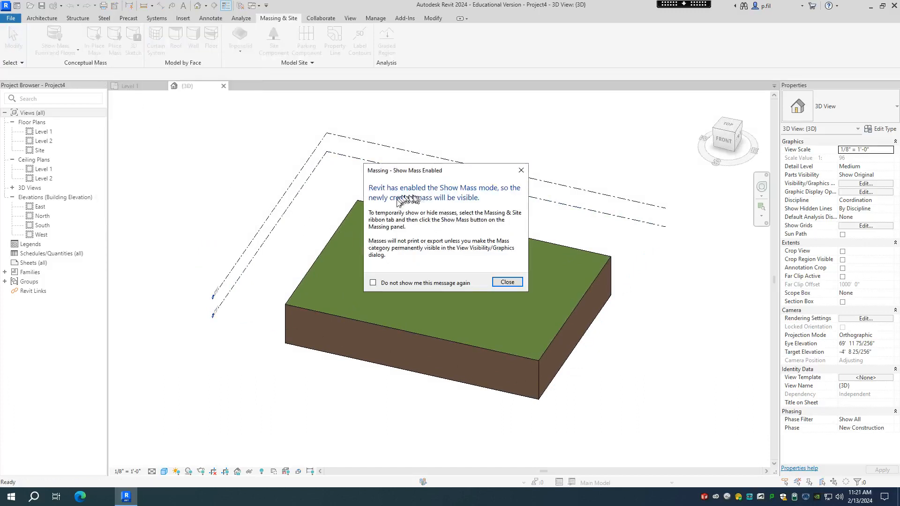
mouse_move(451, 210)
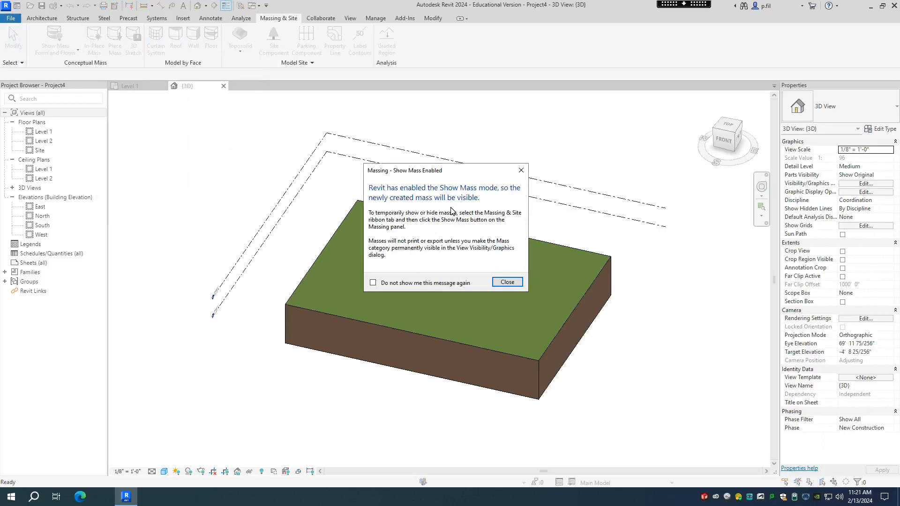
mouse_move(506, 282)
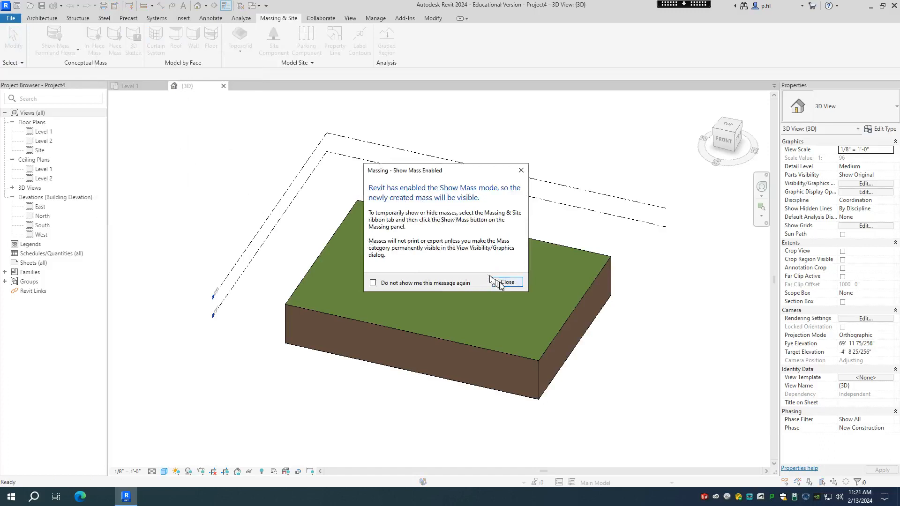
left_click(505, 282)
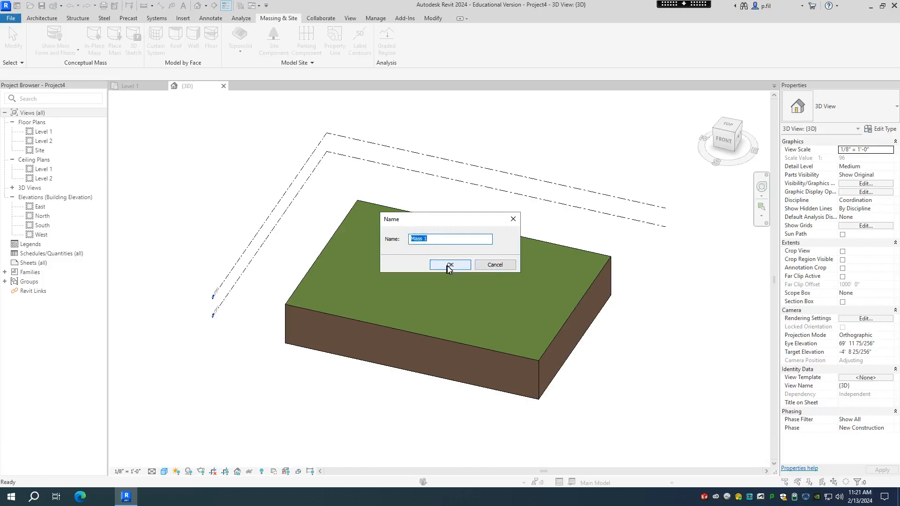
Step: Accept the default name Mass 1 and sketch a small rectangle on the grass surface
left_click(449, 265)
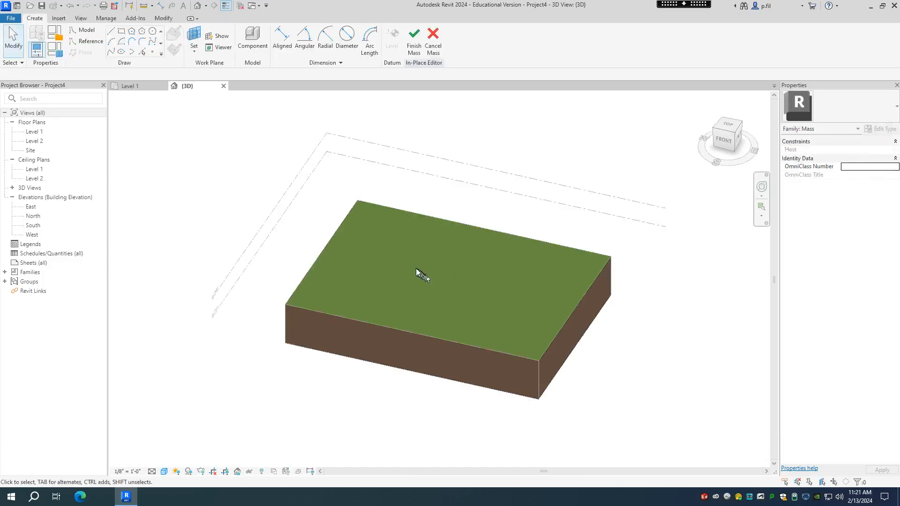
mouse_move(116, 33)
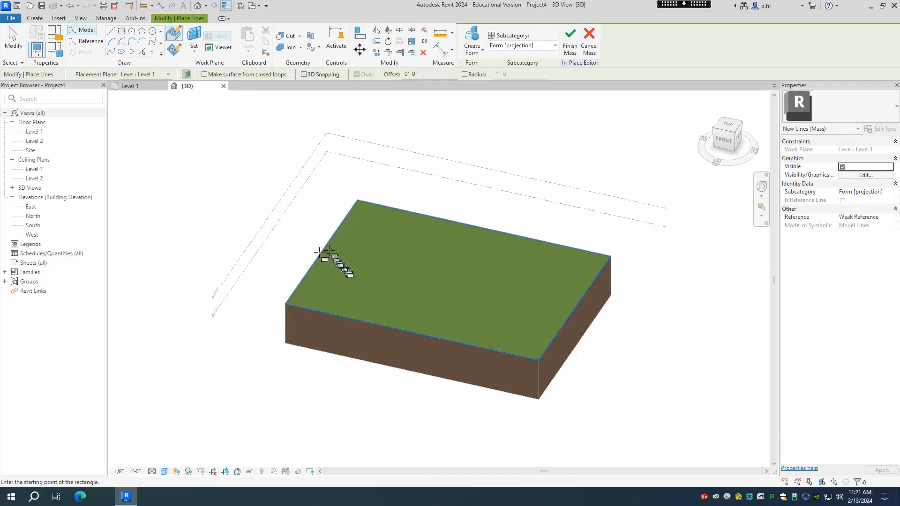
left_click(323, 254)
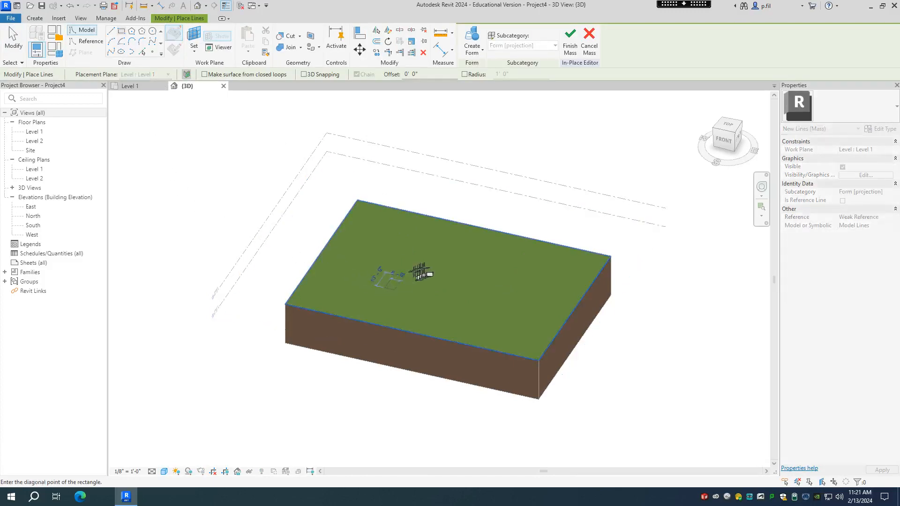
left_click(450, 269)
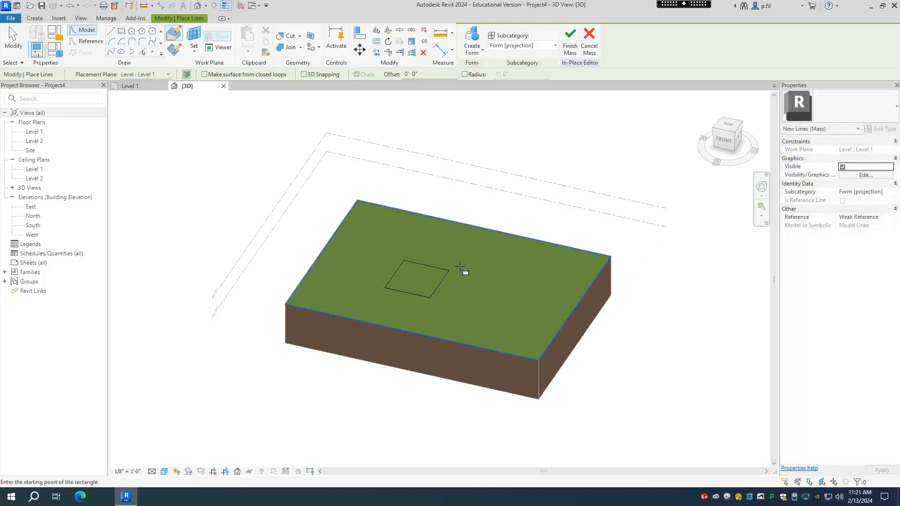
mouse_move(413, 296)
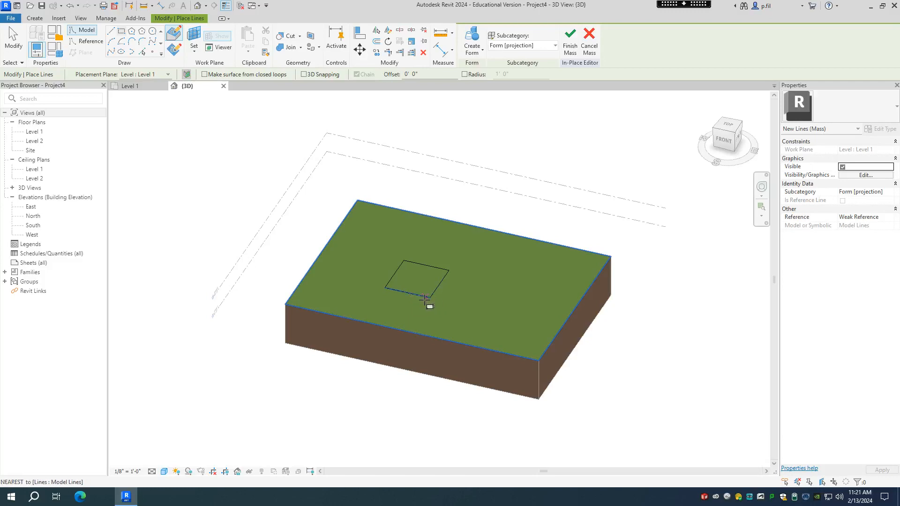
mouse_move(223, 47)
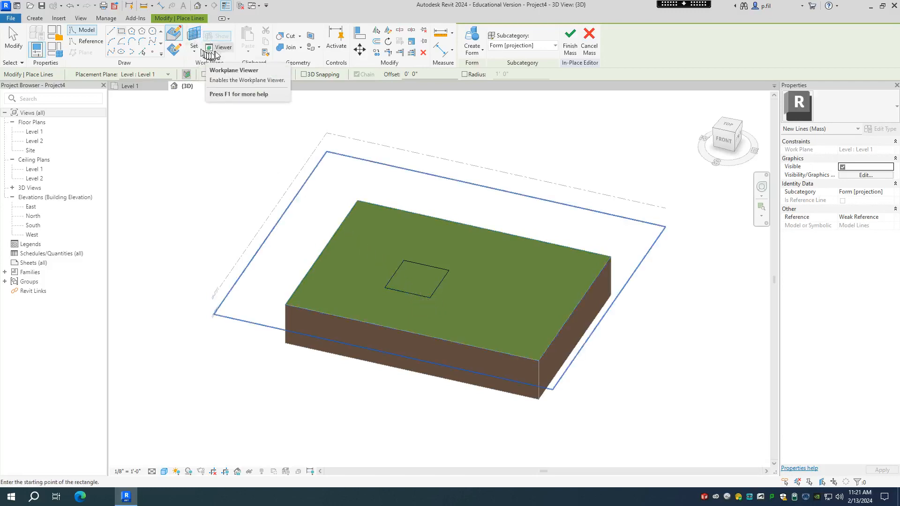
mouse_move(195, 48)
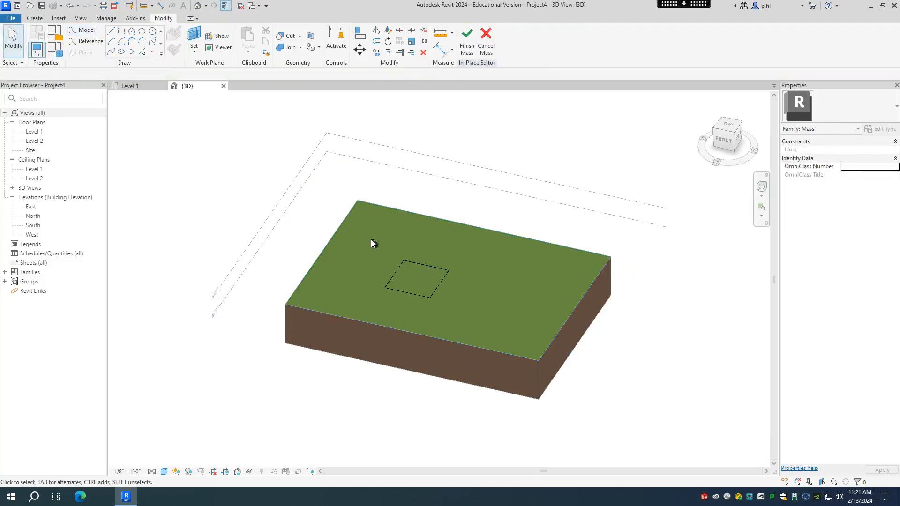
Step: Window-select the rectangle's four model lines and bring up the Create Form choices
left_click(414, 280)
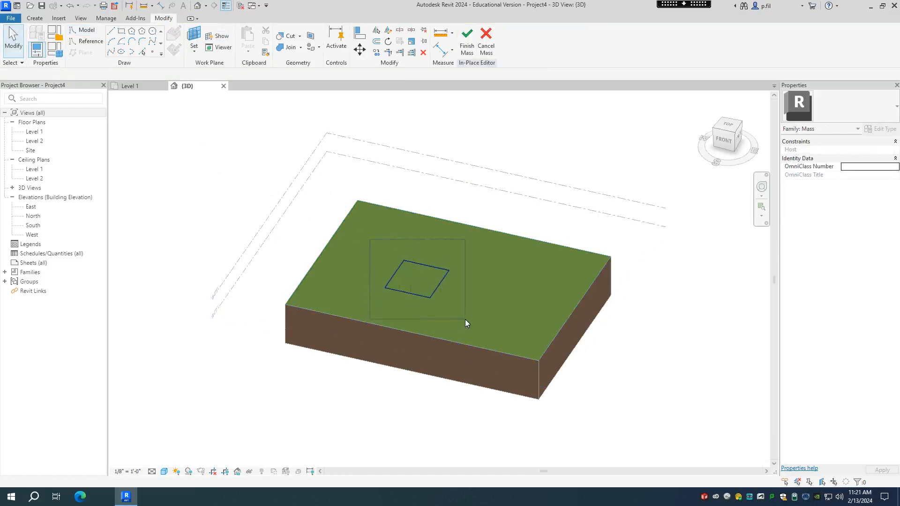
left_click(413, 281)
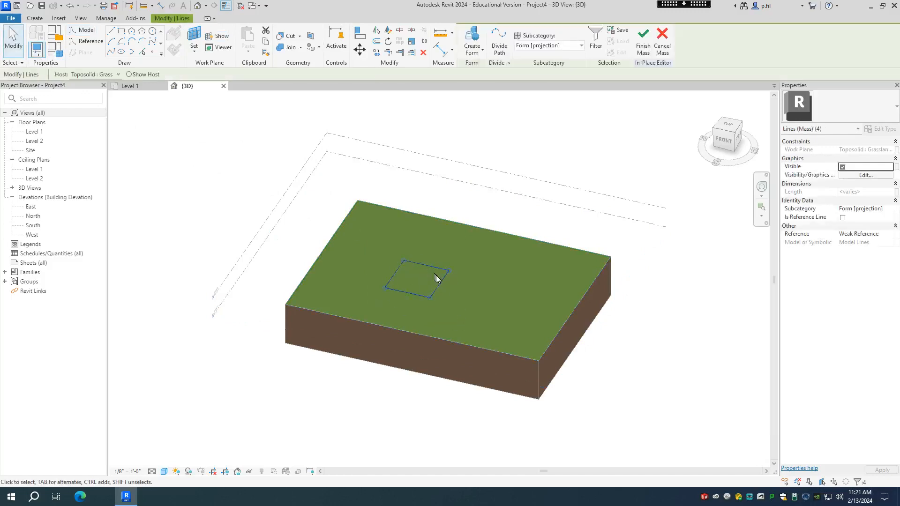
mouse_move(464, 270)
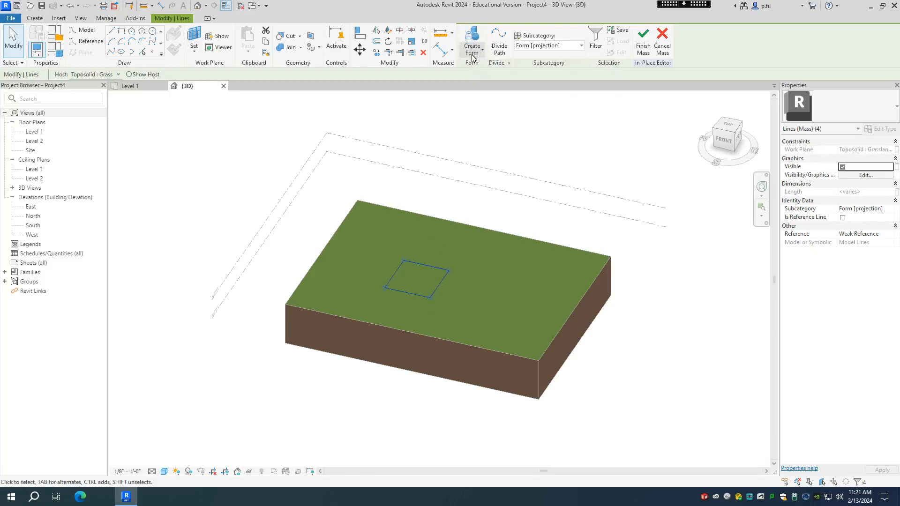
left_click(471, 46)
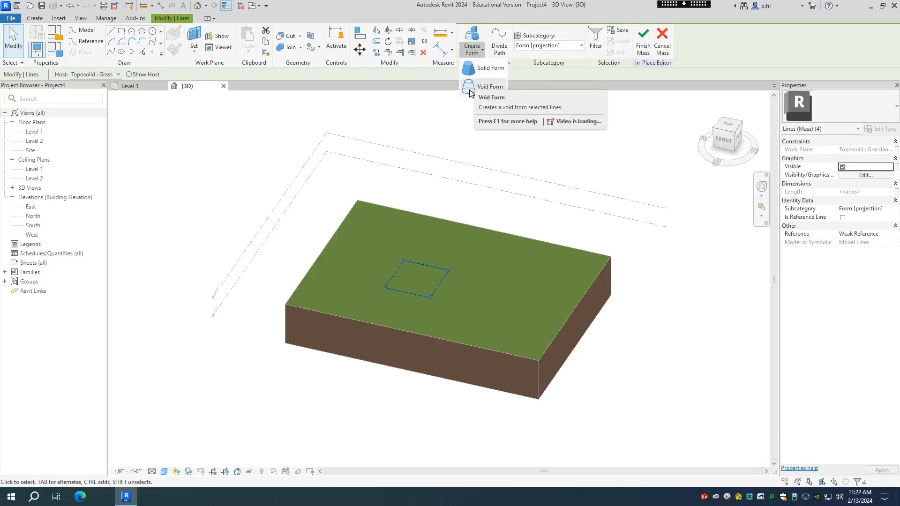
mouse_move(468, 86)
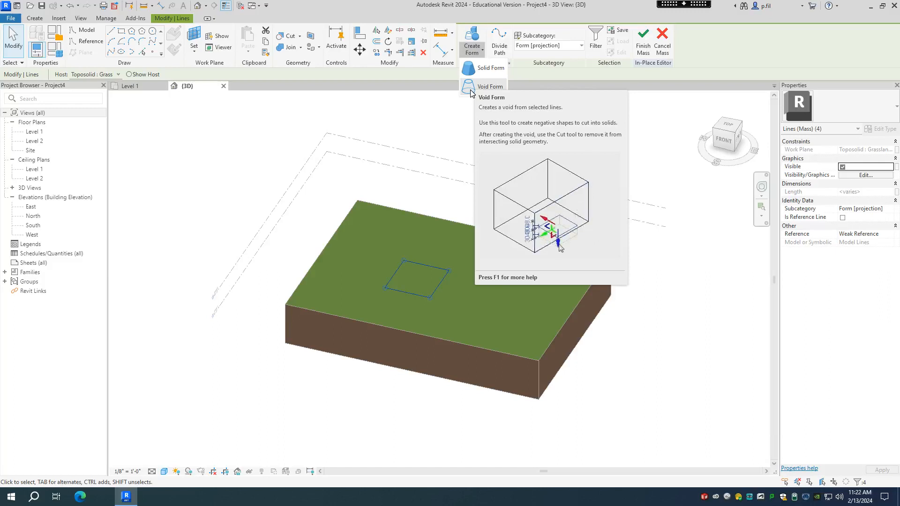
Step: Turn the rectangle sketch into a Void Form
left_click(491, 87)
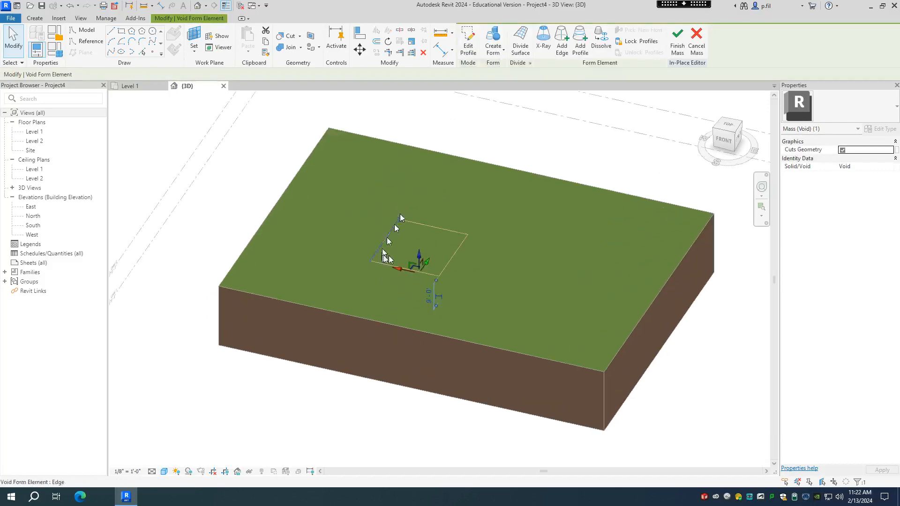
mouse_move(479, 217)
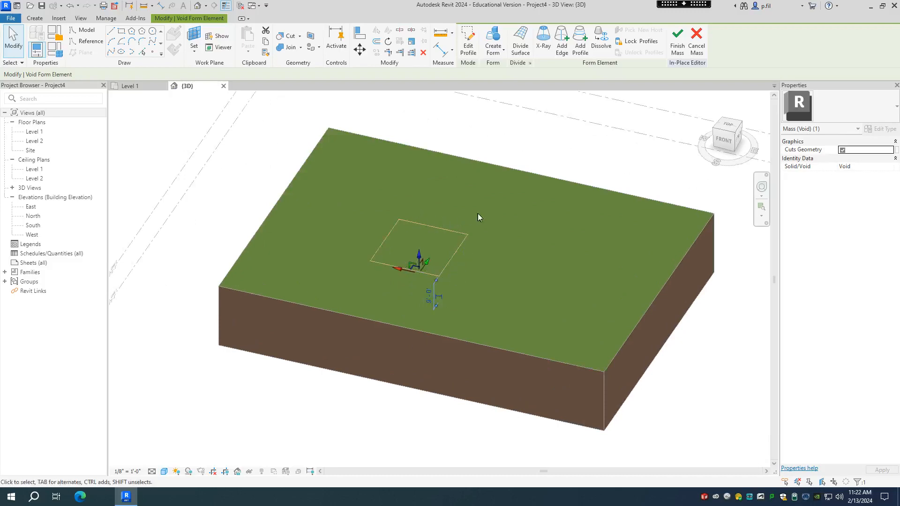
mouse_move(510, 238)
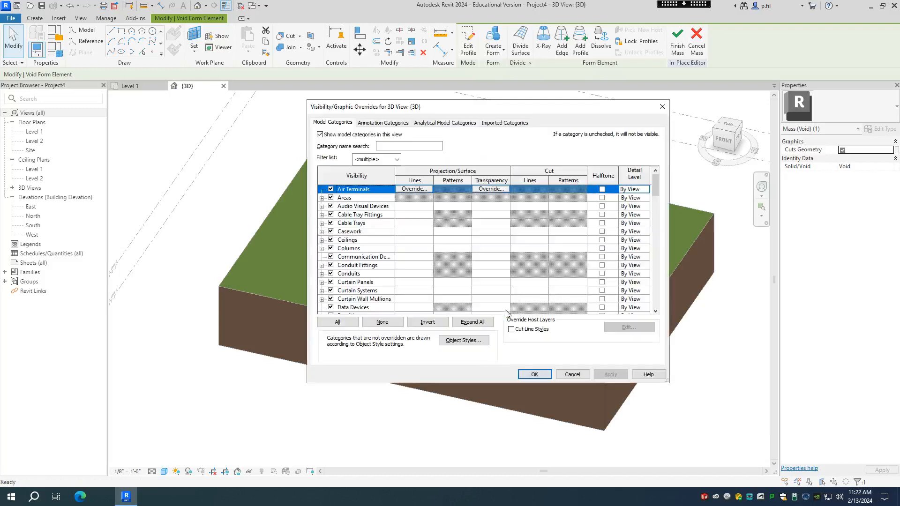
Step: Hide the Toposolid category in Visibility/Graphics so the void box shows alone
scroll("down", 3)
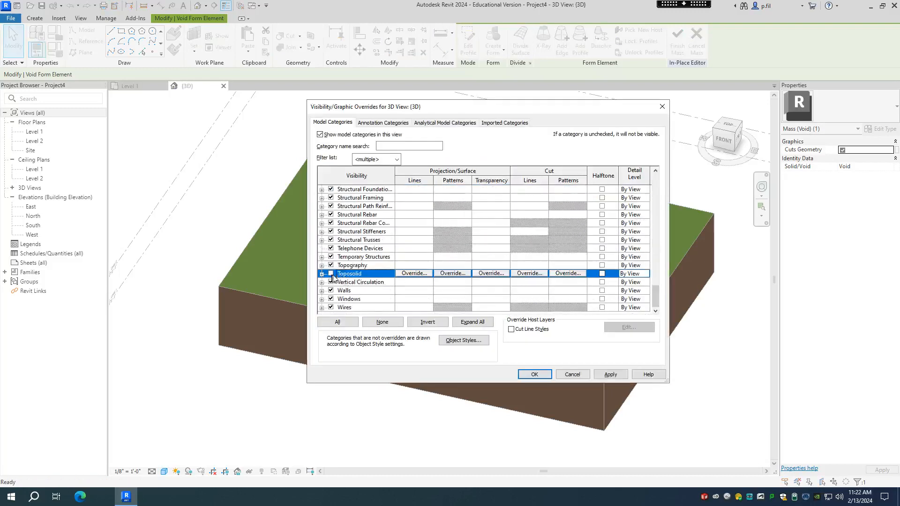
left_click(534, 374)
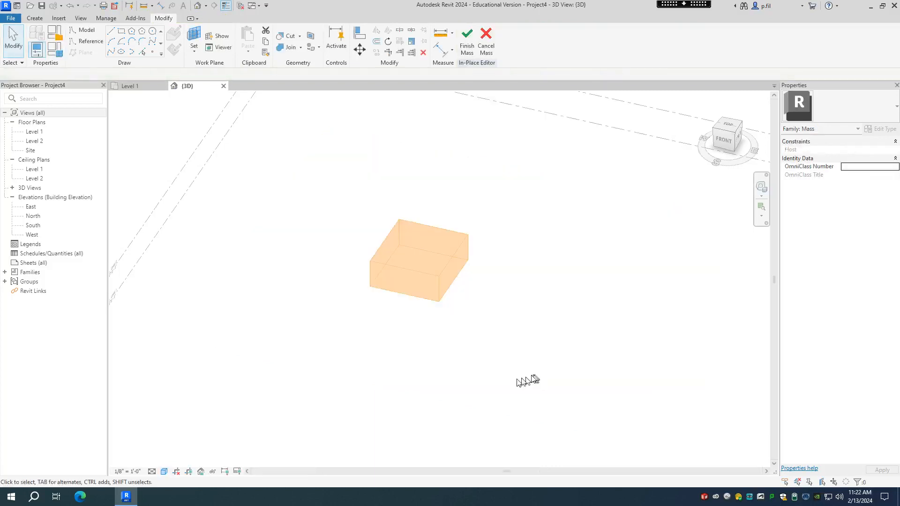
mouse_move(425, 289)
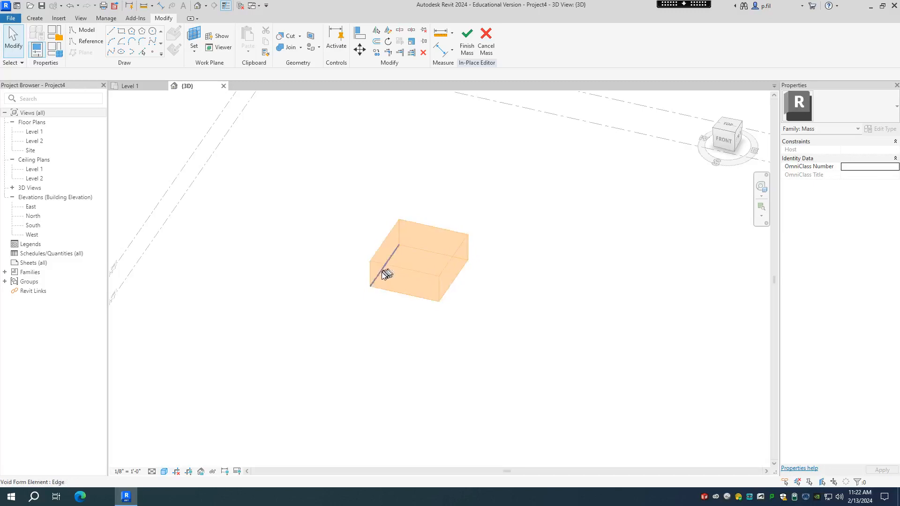
mouse_move(424, 295)
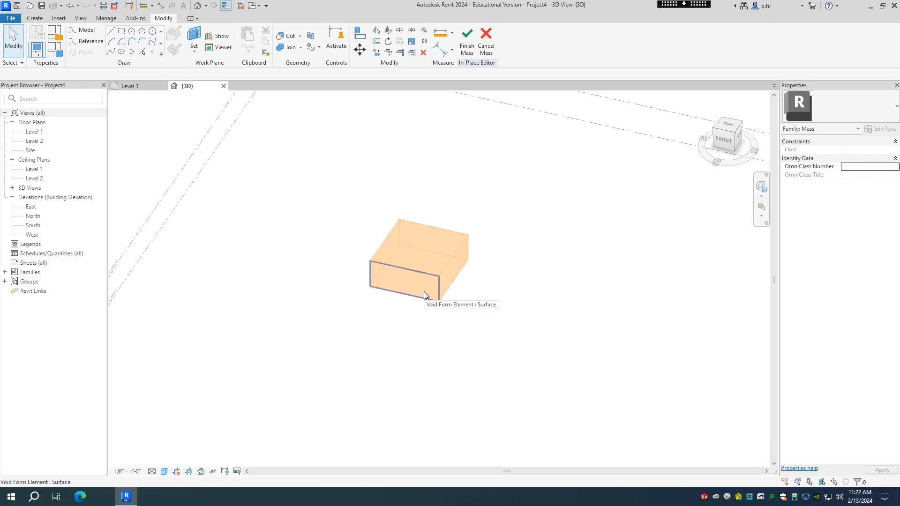
mouse_move(454, 287)
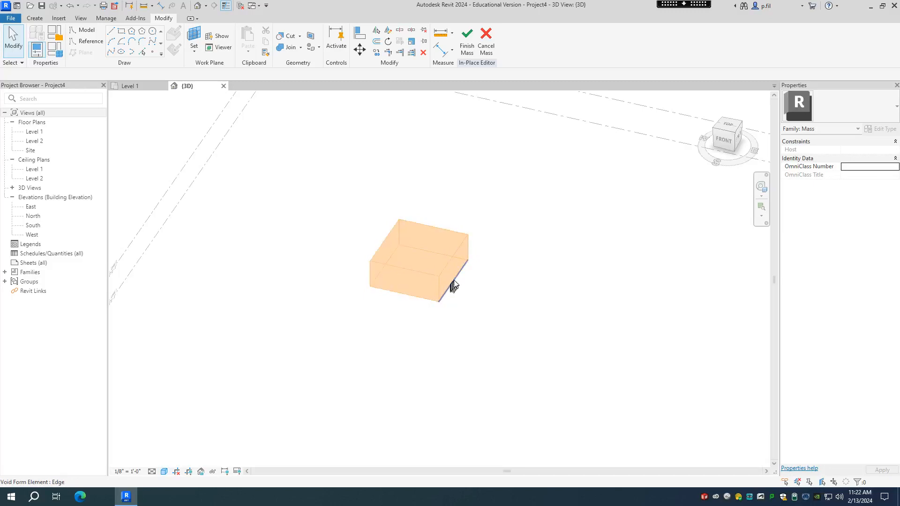
mouse_move(456, 281)
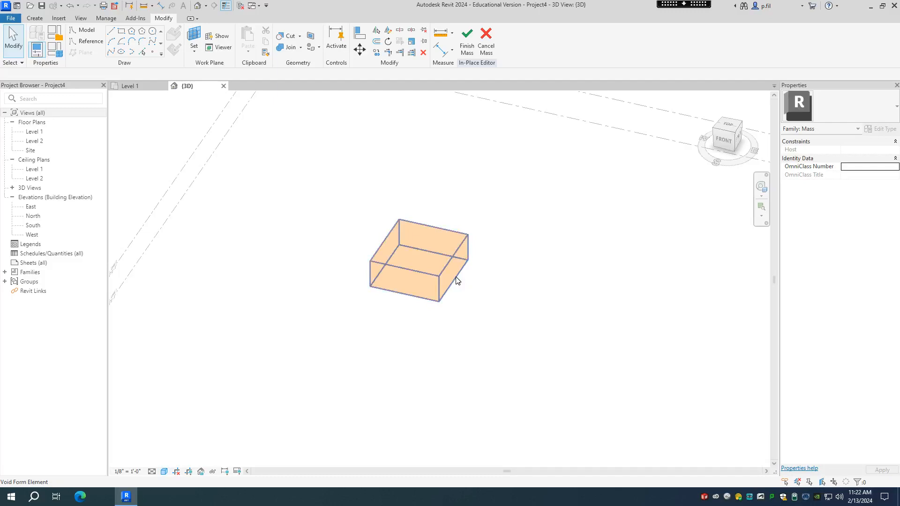
left_click(419, 246)
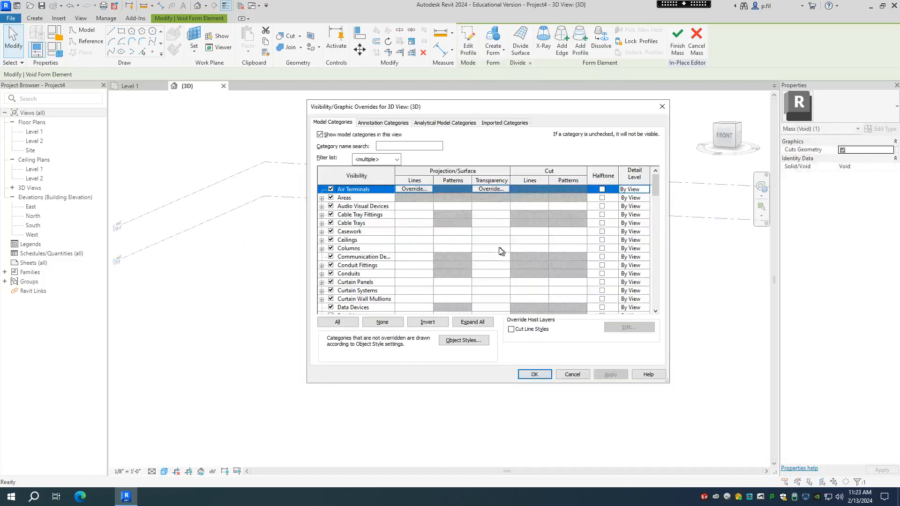
Step: Restore the Toposolid category's visibility so the grass shows around the void box
scroll("down", 3)
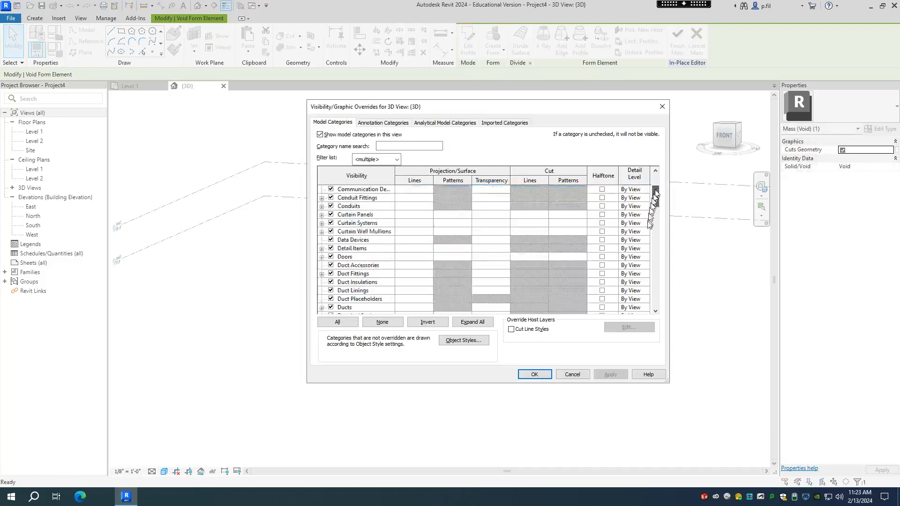
scroll("down", 3)
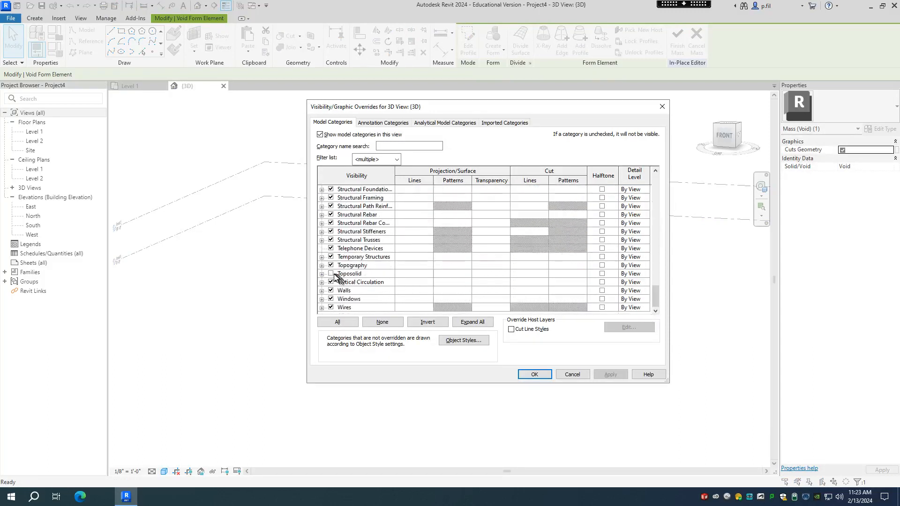
left_click(533, 374)
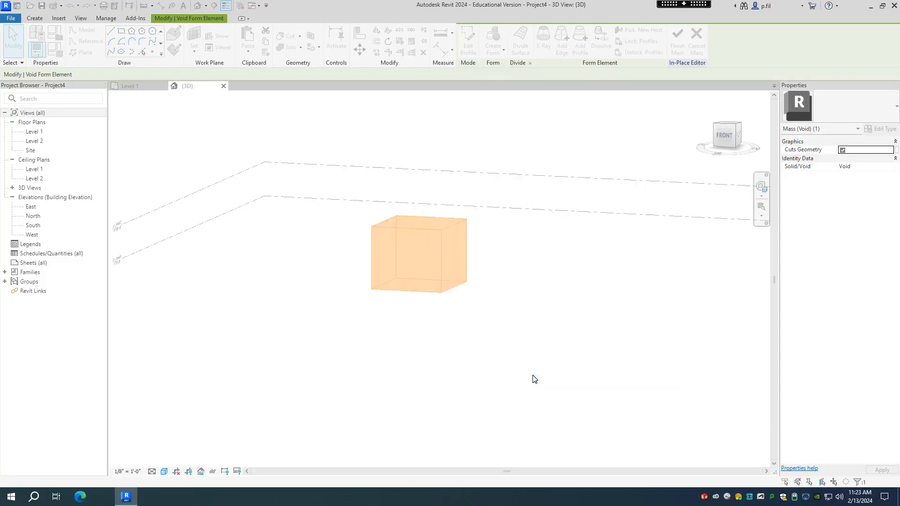
left_click(467, 41)
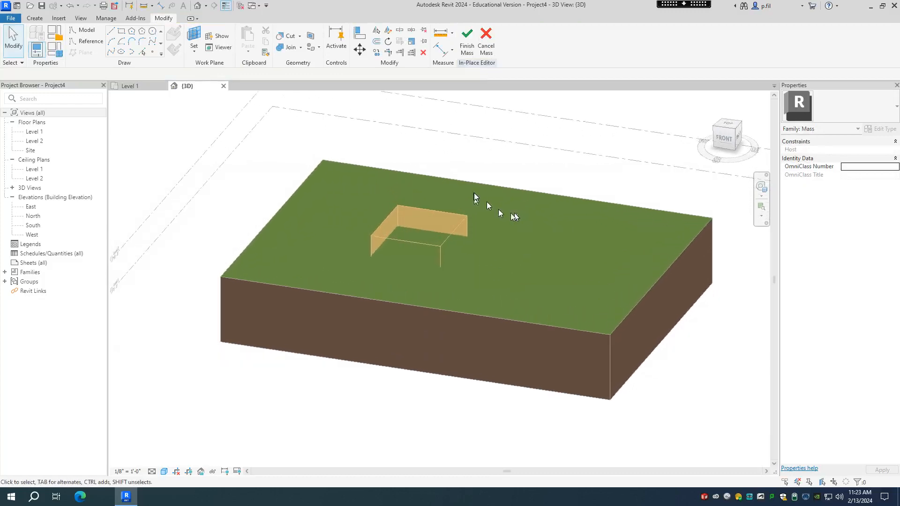
mouse_move(336, 135)
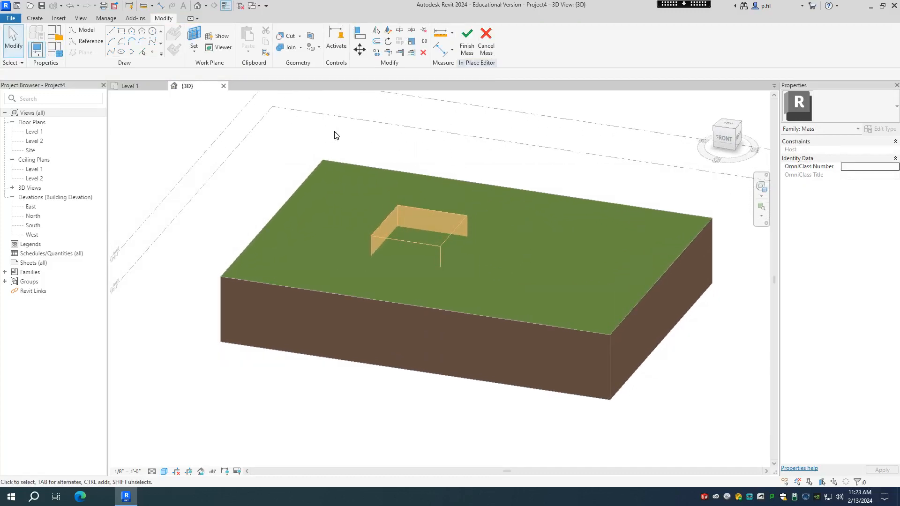
mouse_move(467, 40)
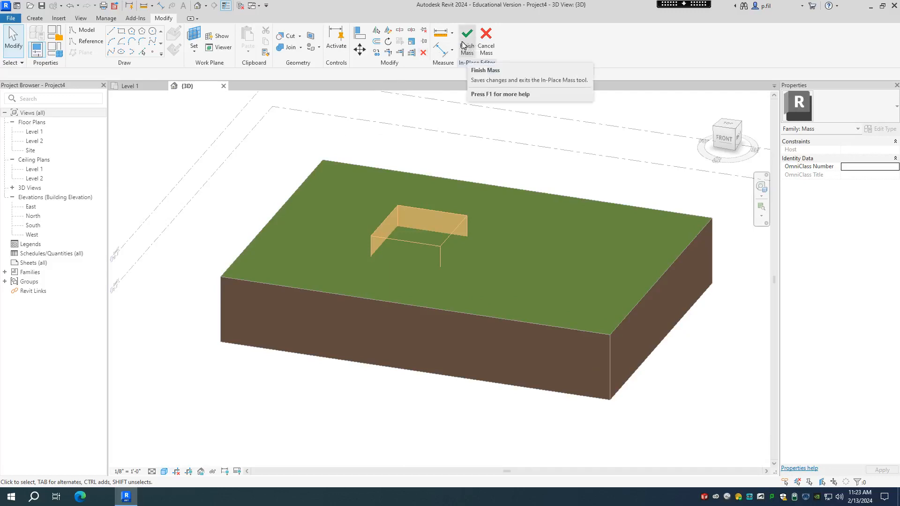
mouse_move(360, 49)
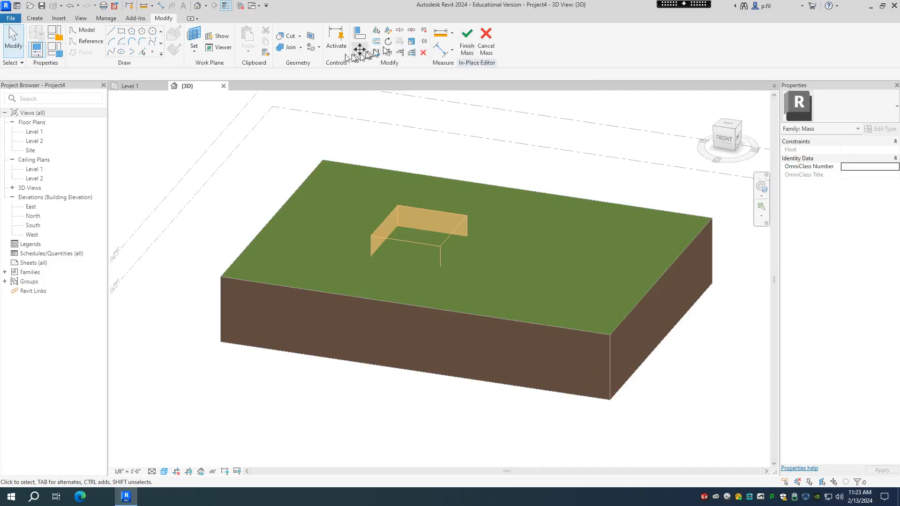
Step: Start Cut Geometry and pick the grassland toposolid as the solid to be cut
left_click(288, 35)
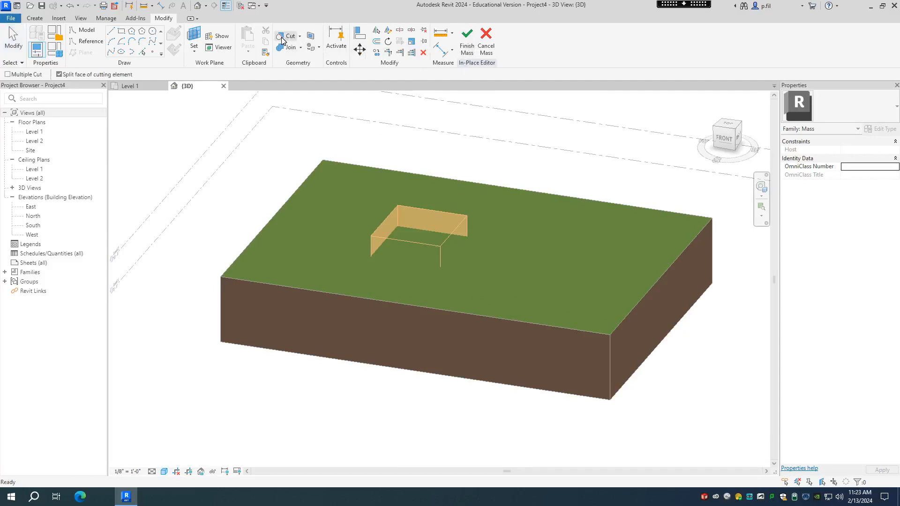
left_click(289, 36)
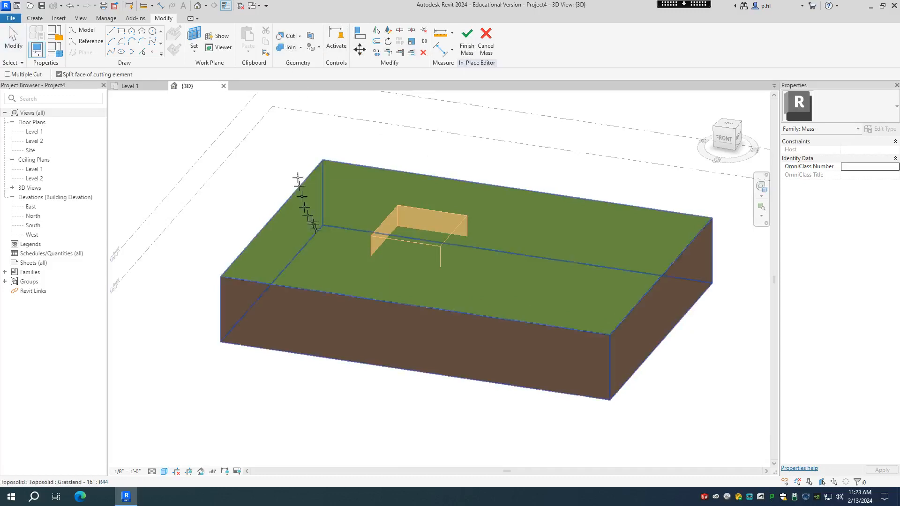
mouse_move(323, 277)
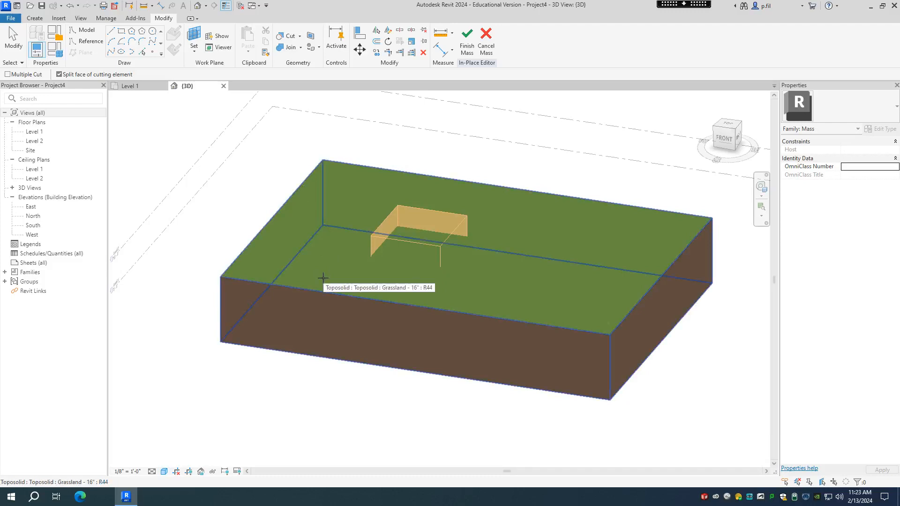
left_click(324, 277)
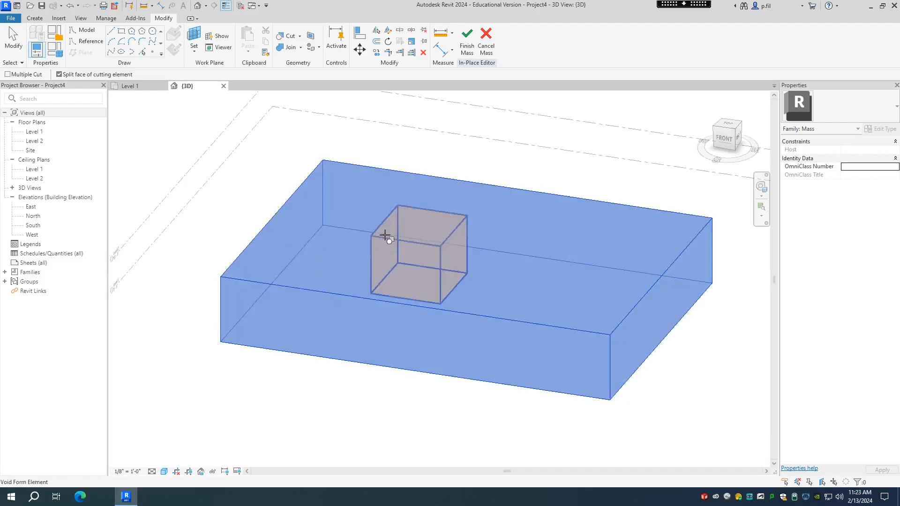
mouse_move(385, 236)
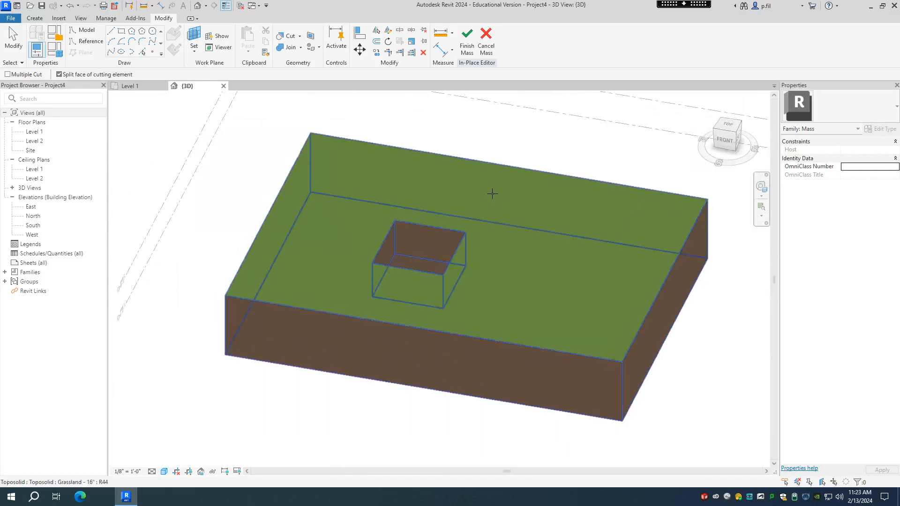
Step: Finish the mass and deselect the toposolid to reveal the rectangular sunken pit
left_click(467, 37)
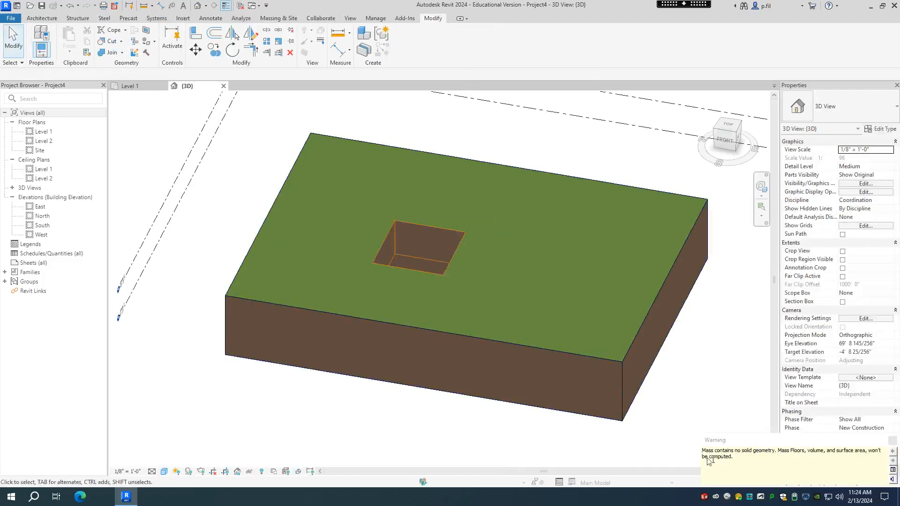
mouse_move(792, 463)
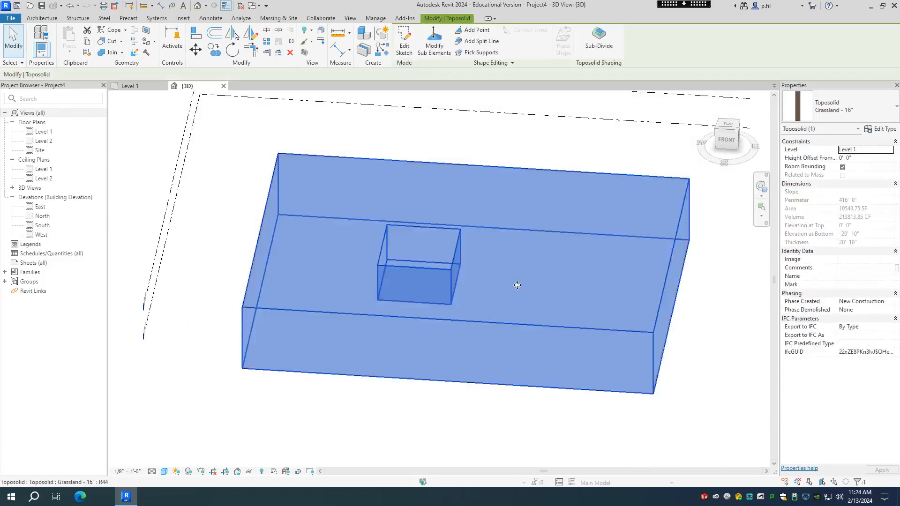
mouse_move(531, 276)
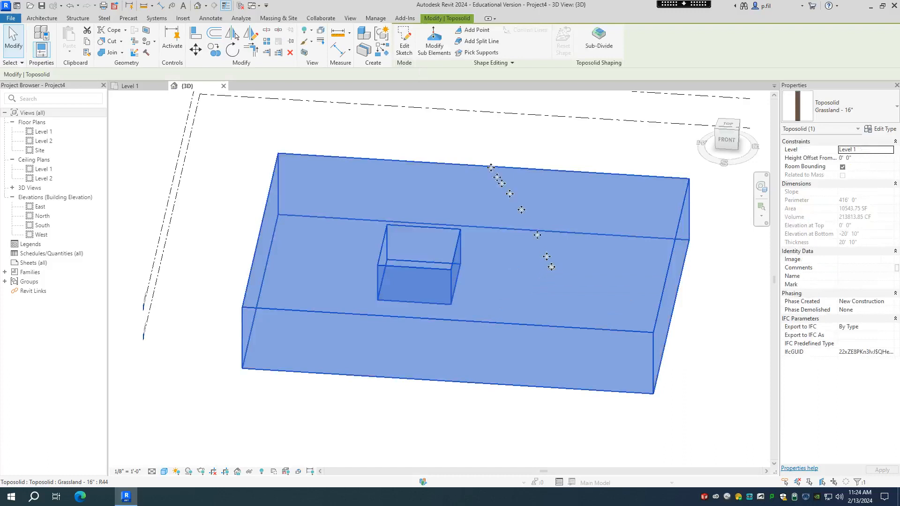
left_click(404, 44)
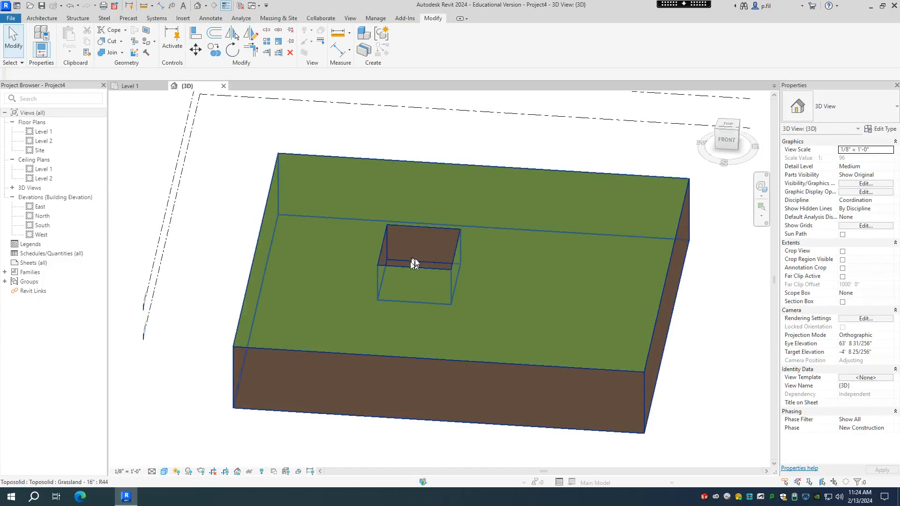
mouse_move(416, 257)
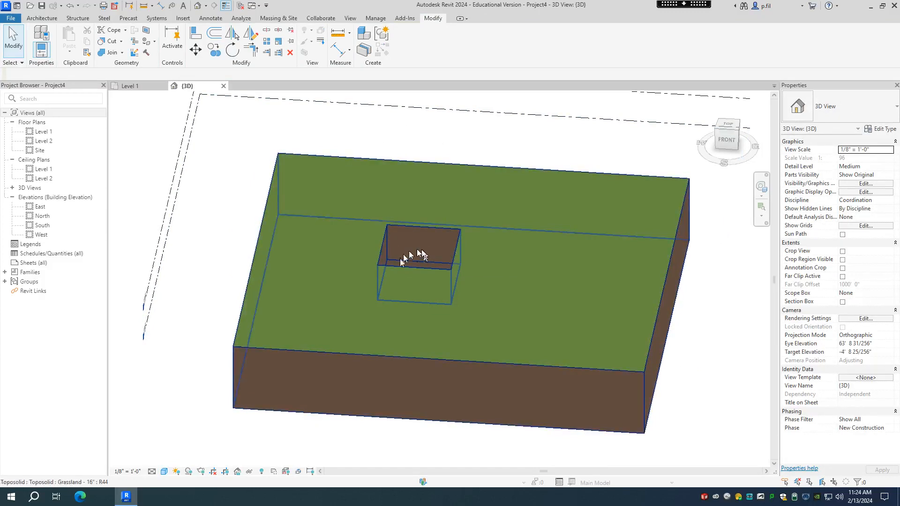
mouse_move(415, 257)
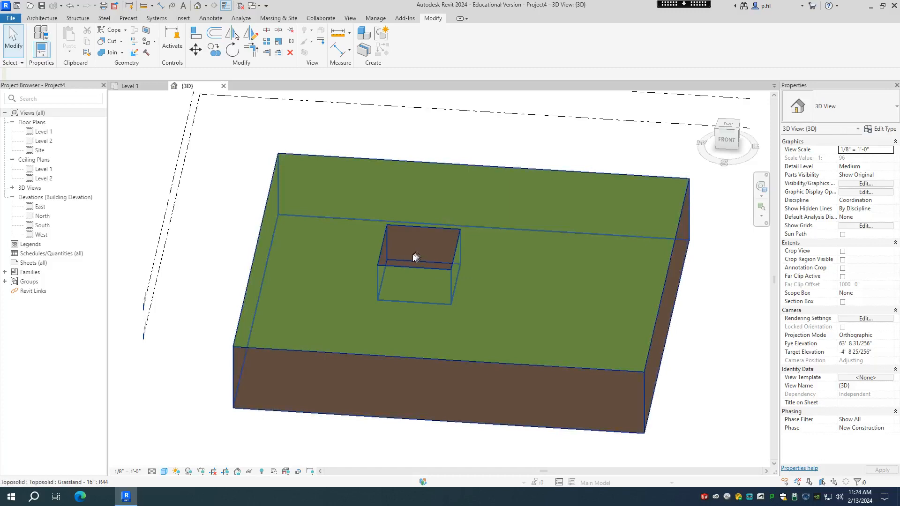
mouse_move(412, 259)
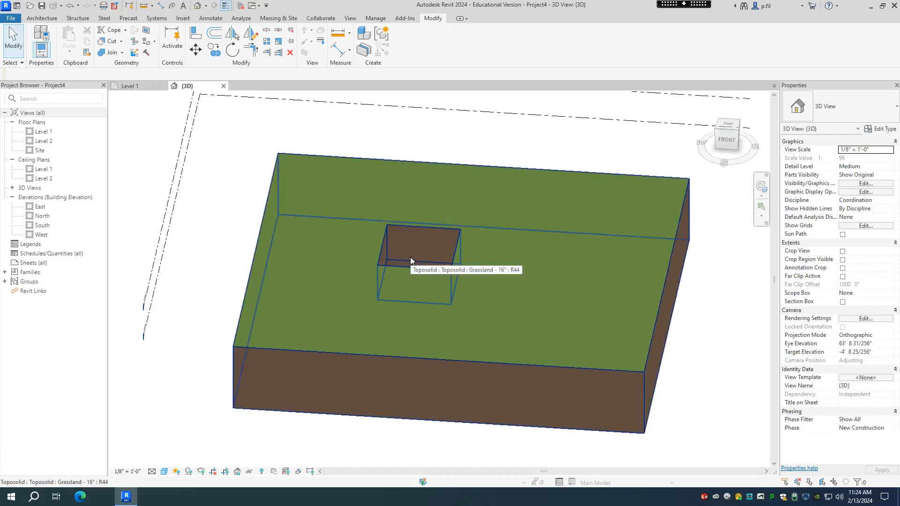
mouse_move(411, 261)
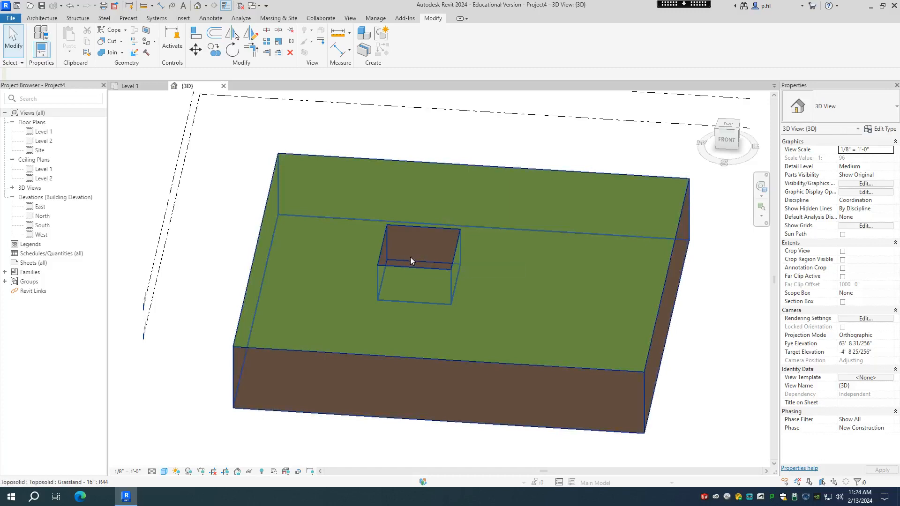
Step: Enlarge the void mass's top face so the pit sides taper, then finish the mass
left_click(408, 264)
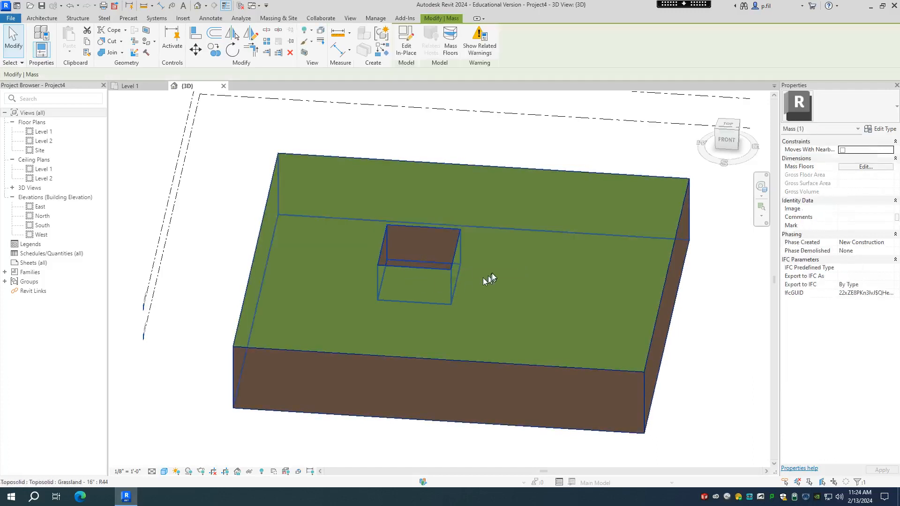
mouse_move(405, 43)
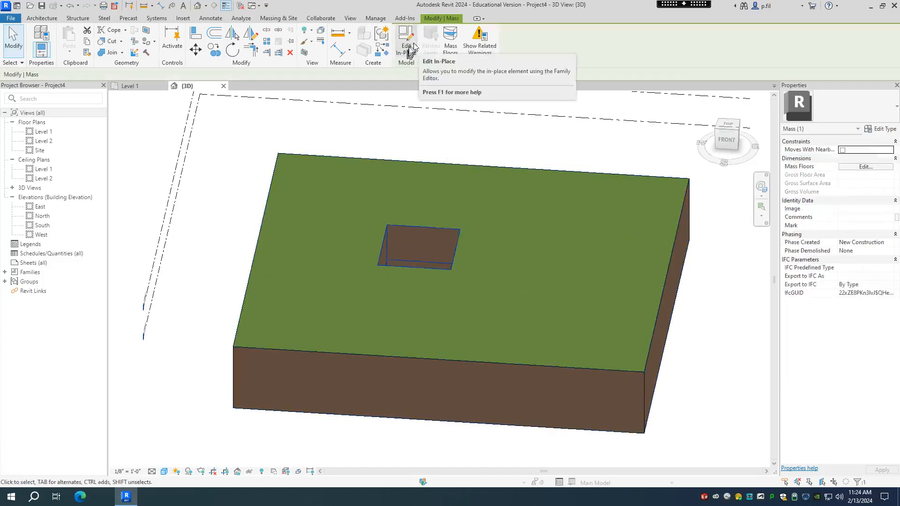
left_click(406, 41)
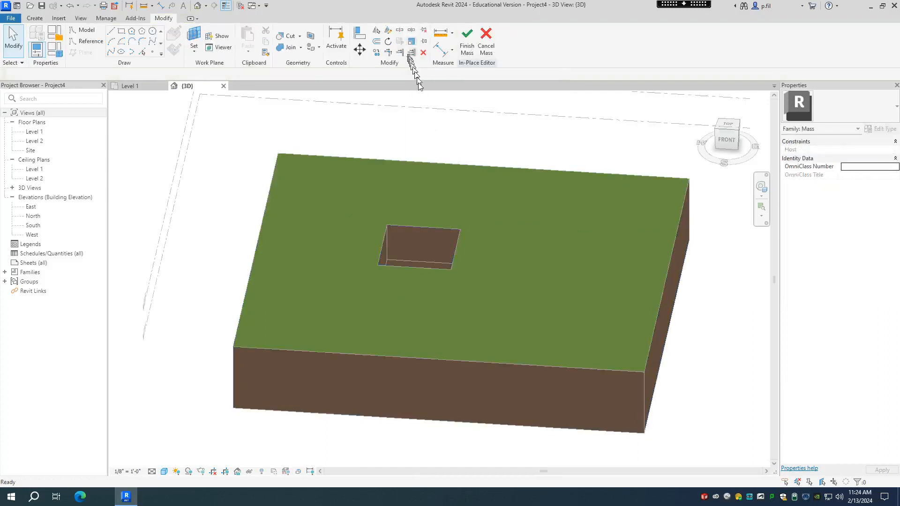
mouse_move(421, 252)
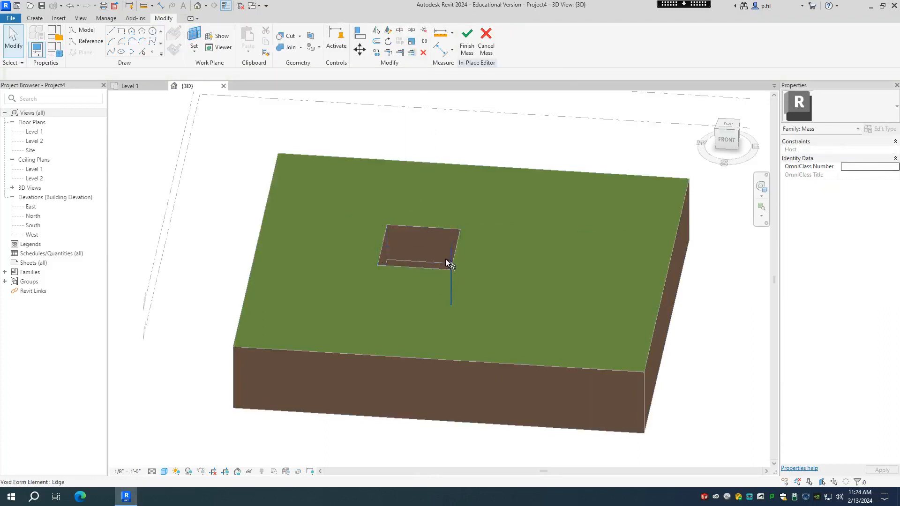
mouse_move(422, 265)
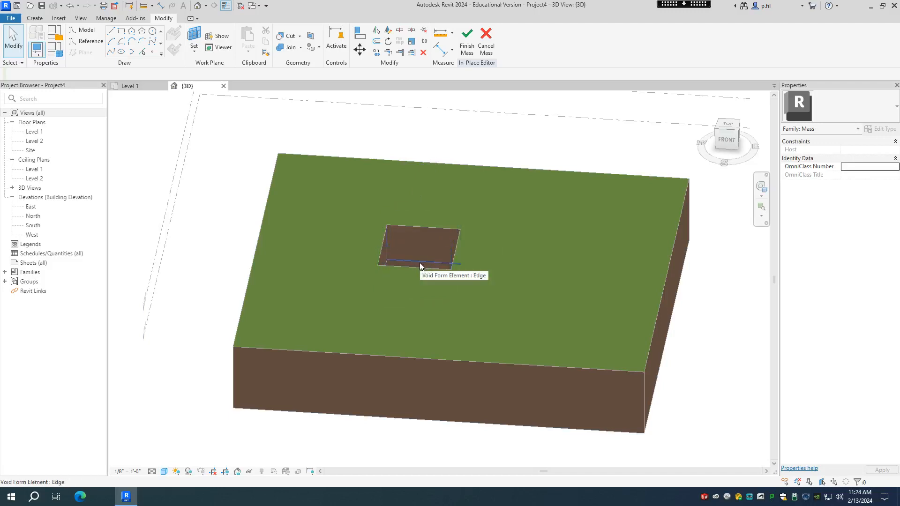
left_click(420, 264)
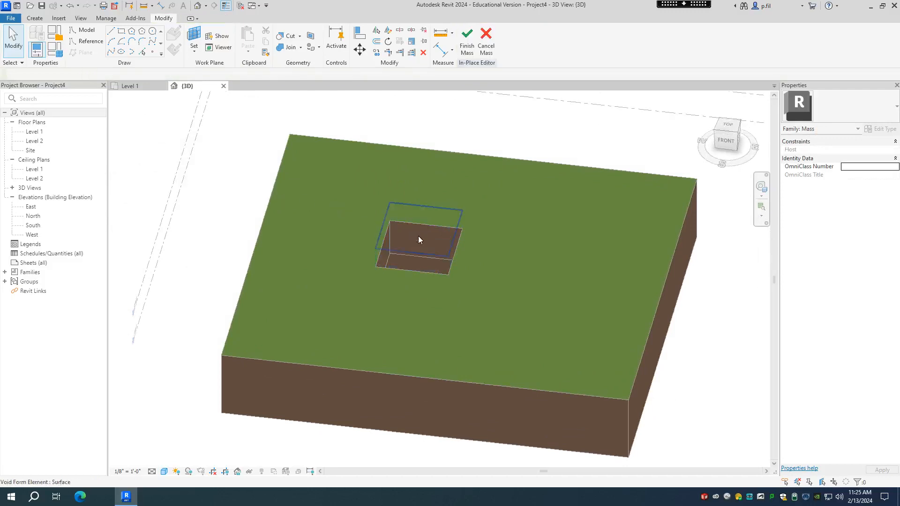
left_click(419, 240)
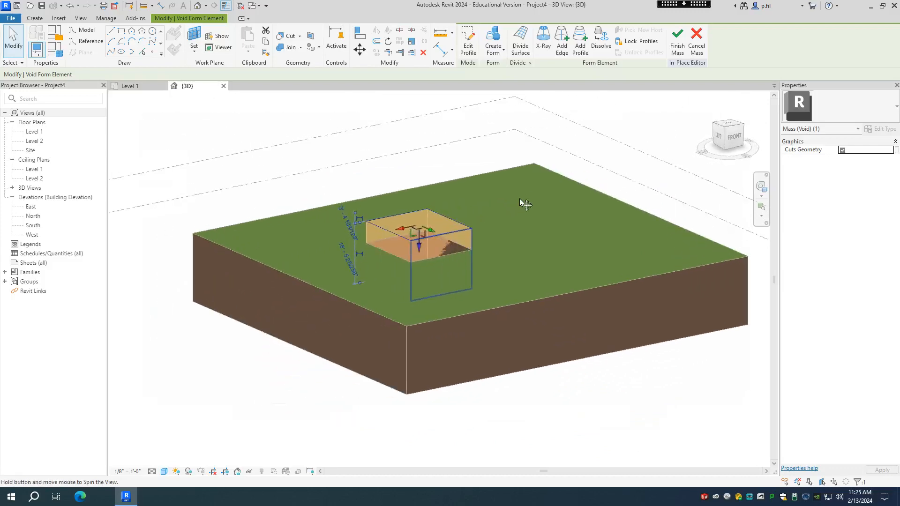
mouse_move(434, 259)
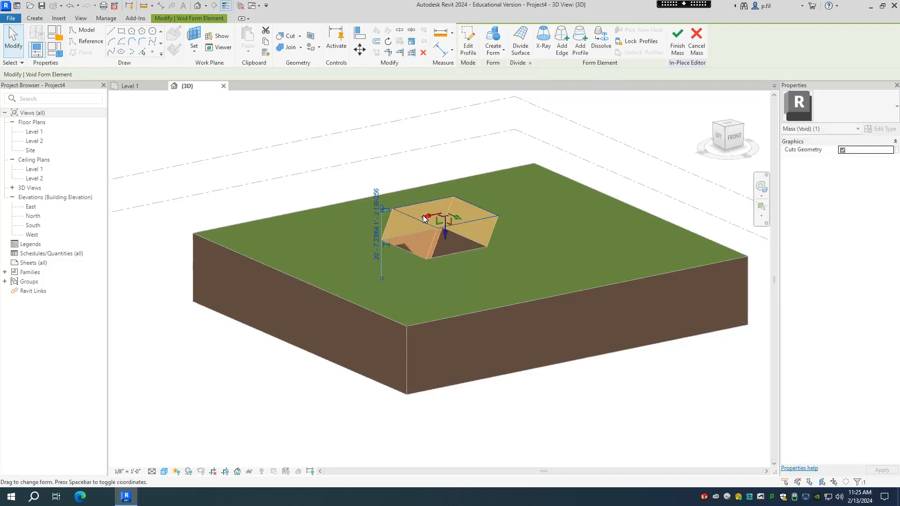
mouse_move(467, 201)
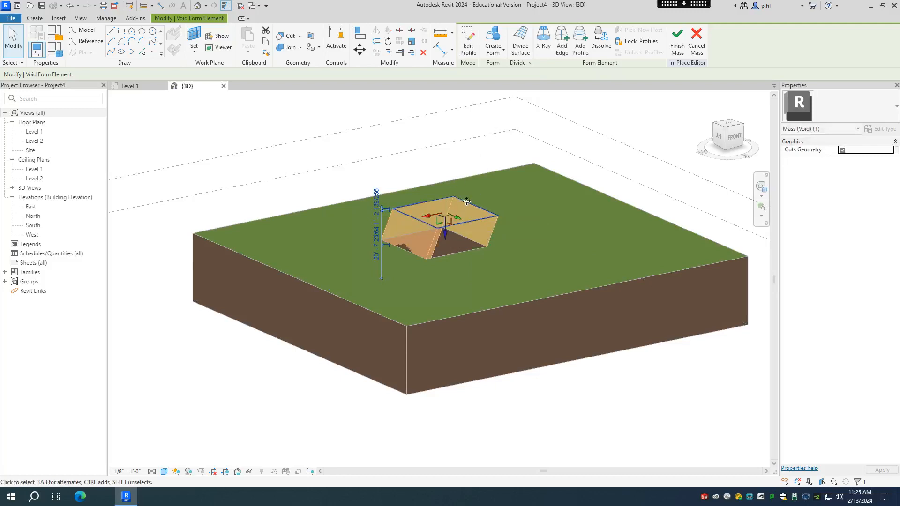
left_click(677, 40)
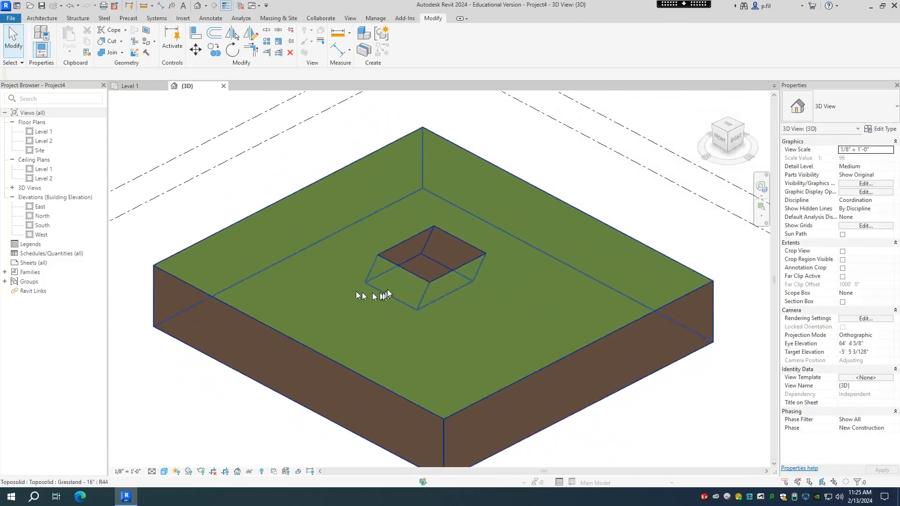
mouse_move(437, 257)
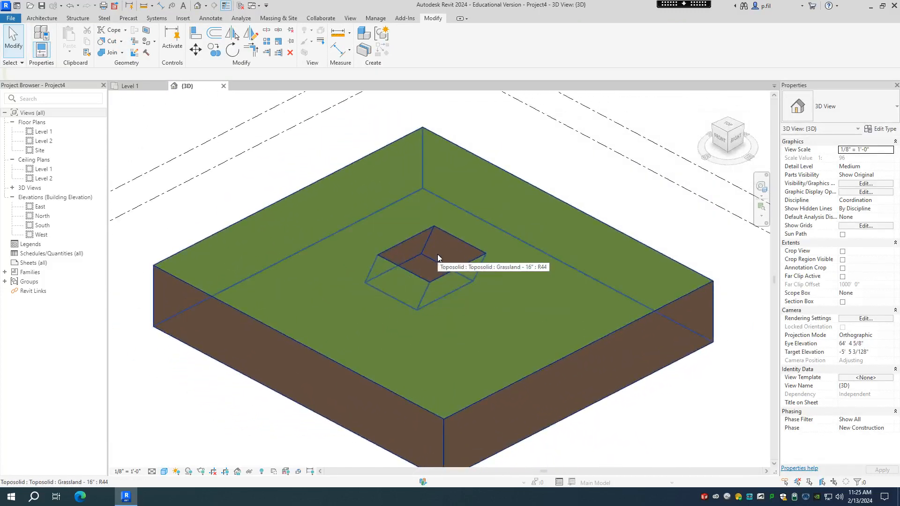
mouse_move(442, 280)
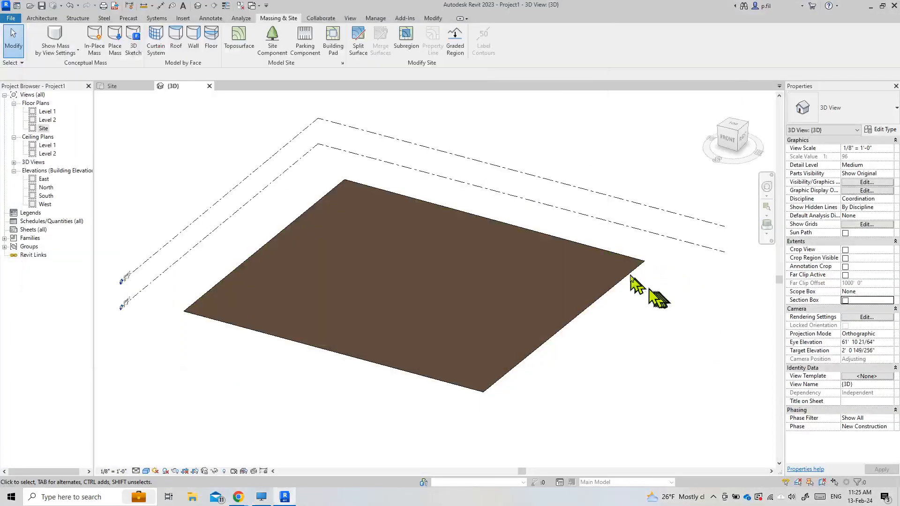
mouse_move(452, 280)
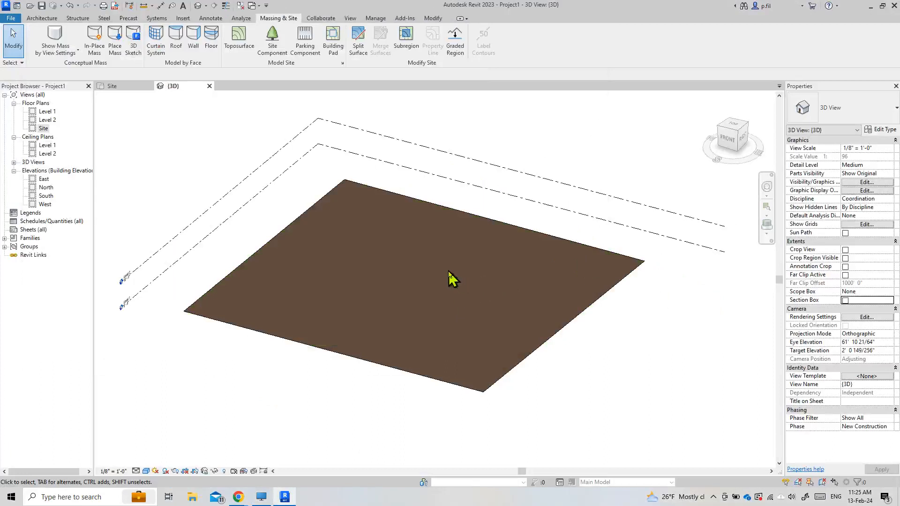
Step: Select the flat 2023 topography surface and bring up its material choices
left_click(453, 276)
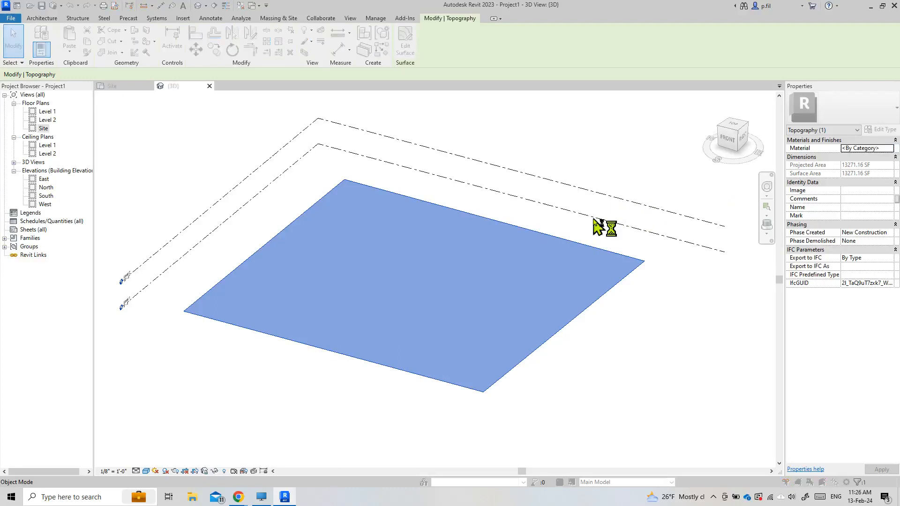
left_click(894, 148)
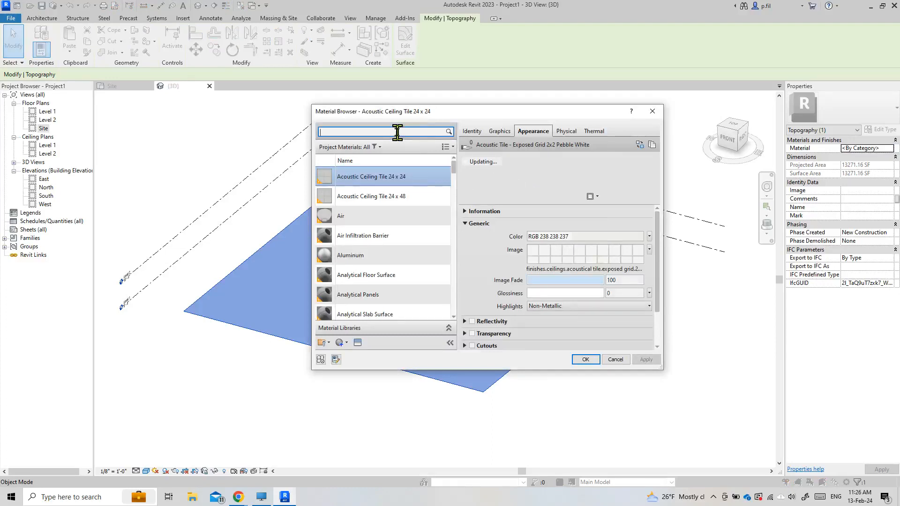
Step: Search materials for 'gr' and the appearance asset library for 'grass'
type("grass")
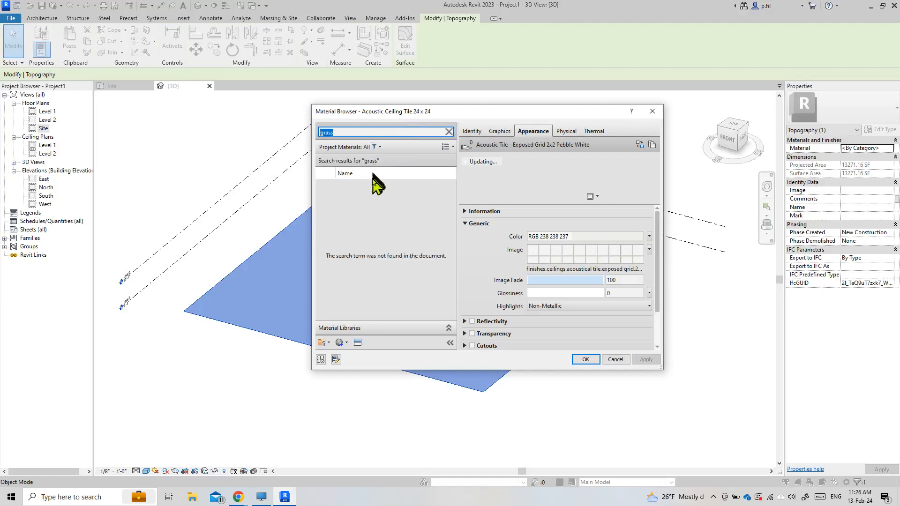
mouse_move(356, 310)
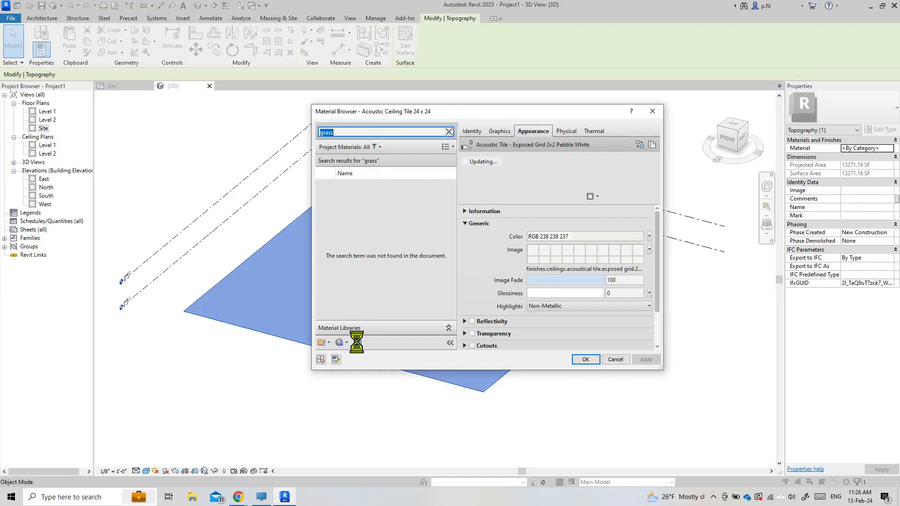
left_click(358, 343)
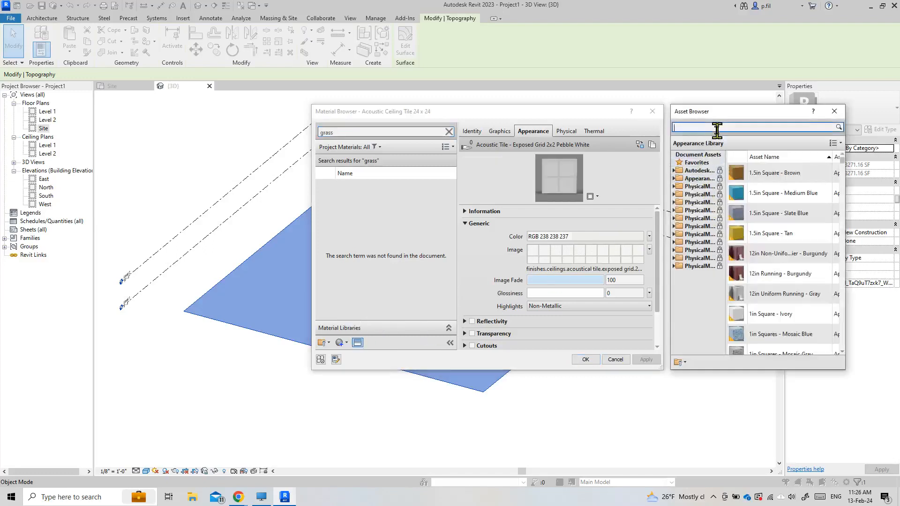
type("grass")
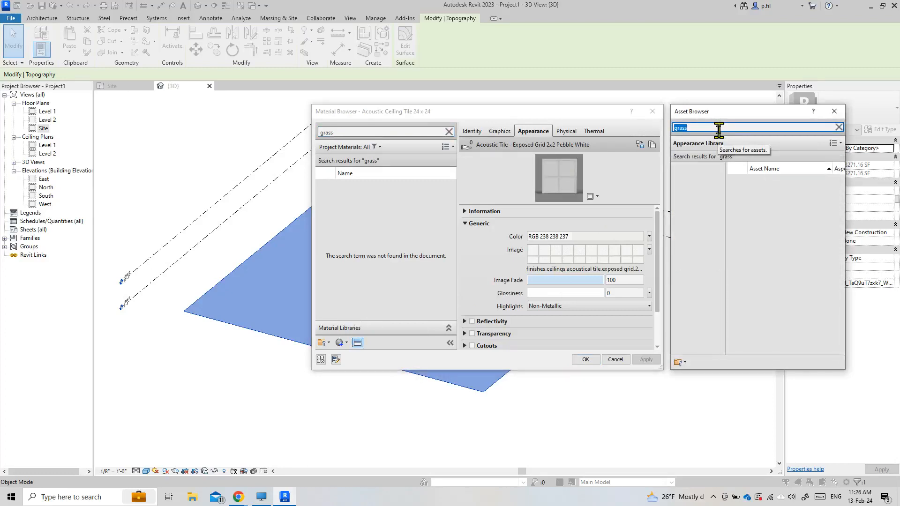
key("Return")
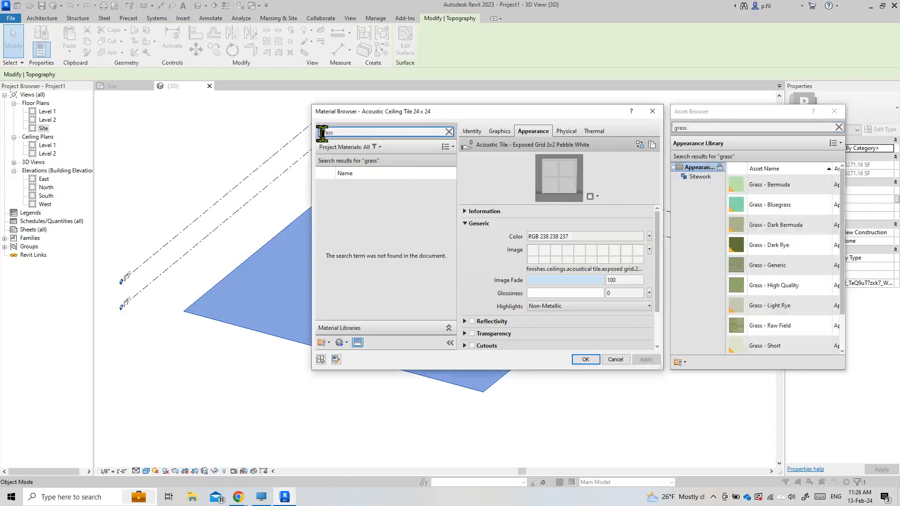
Step: Clear the material search and browse down the full material list
left_click(449, 131)
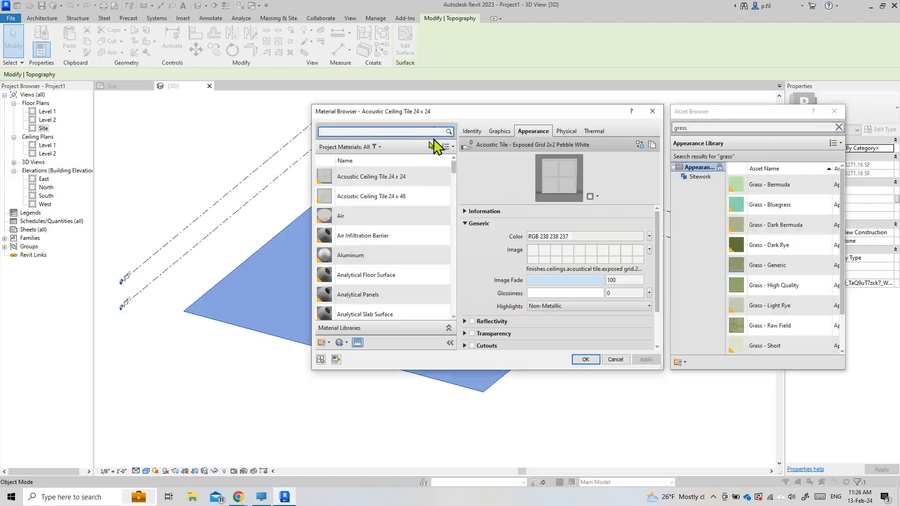
scroll("down", 3)
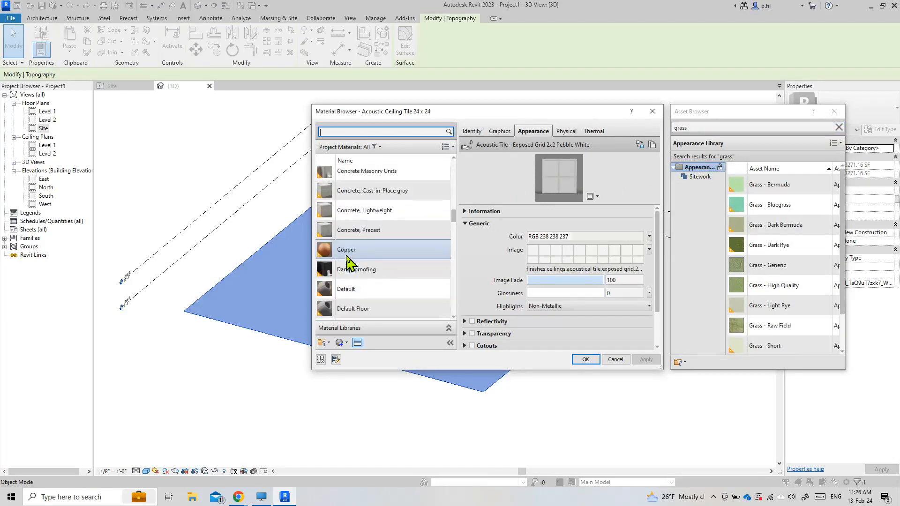
scroll("down", 3)
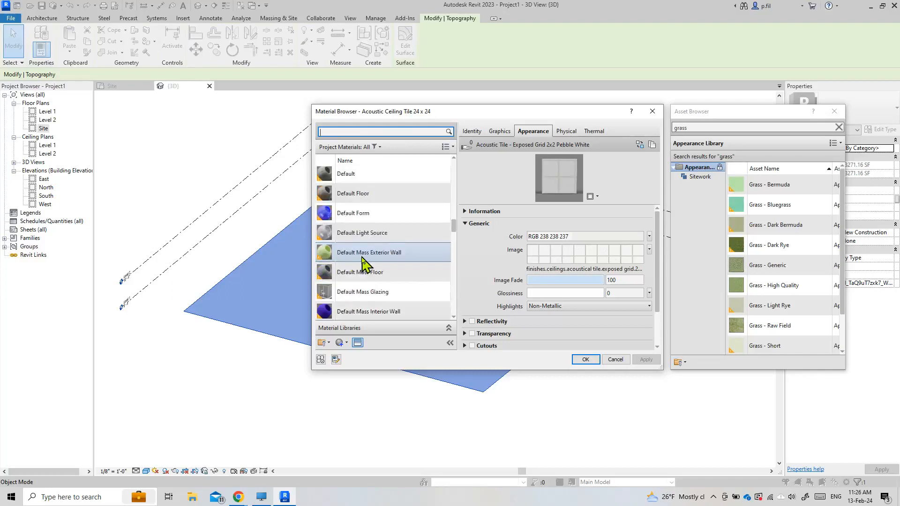
scroll("down", 3)
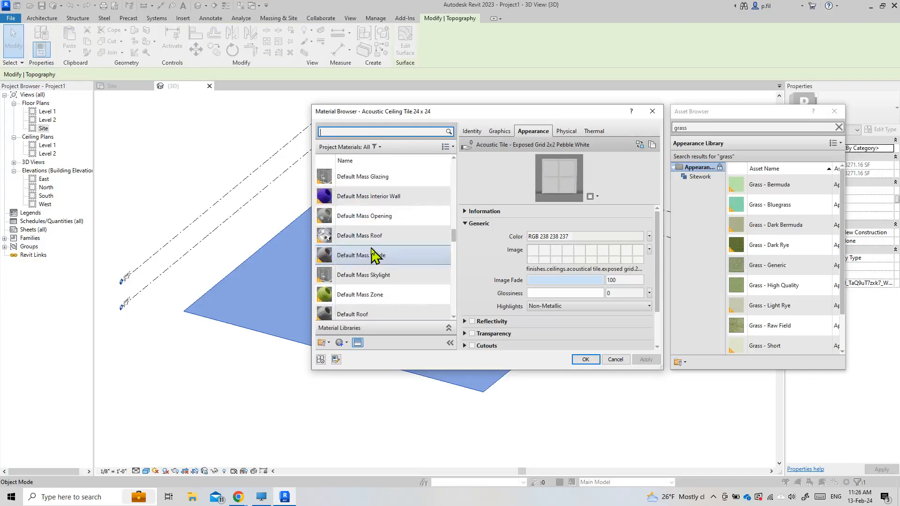
scroll("down", 3)
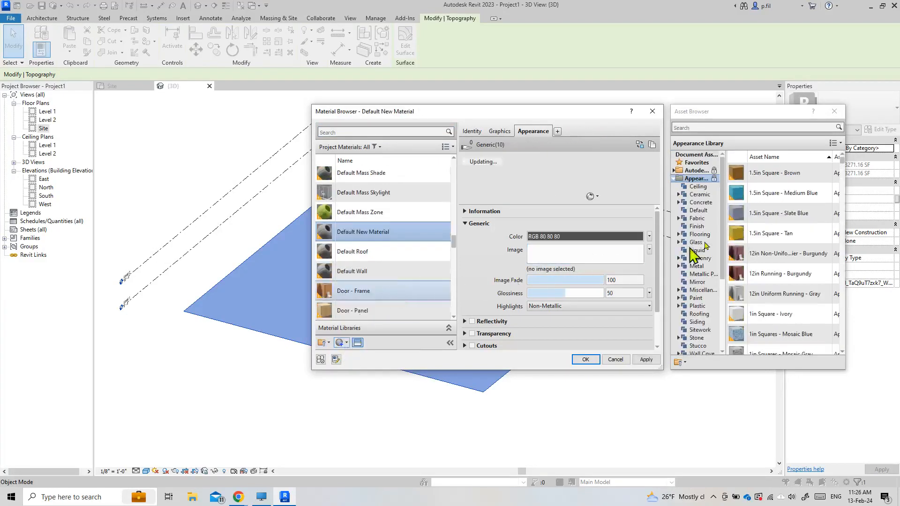
Step: Apply the Grass - Dark Bermuda appearance, rename the material grass, and confirm
left_click(752, 127)
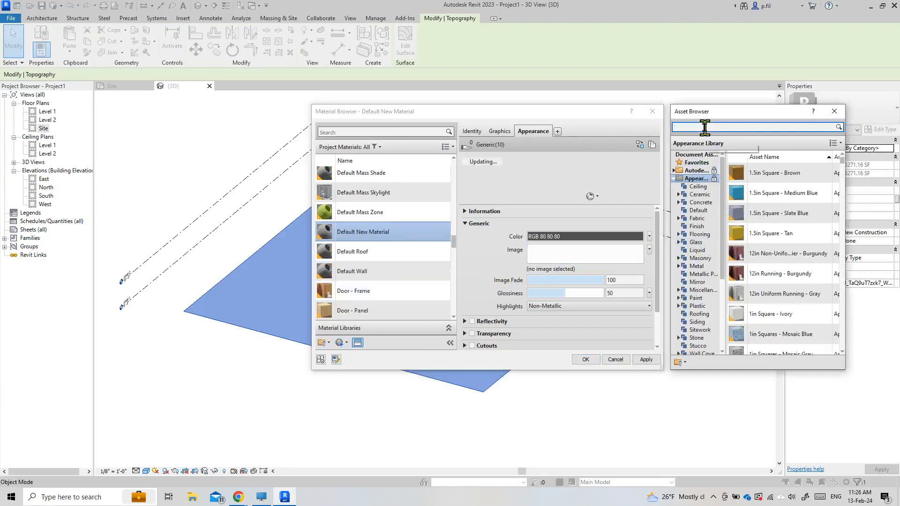
type("grass")
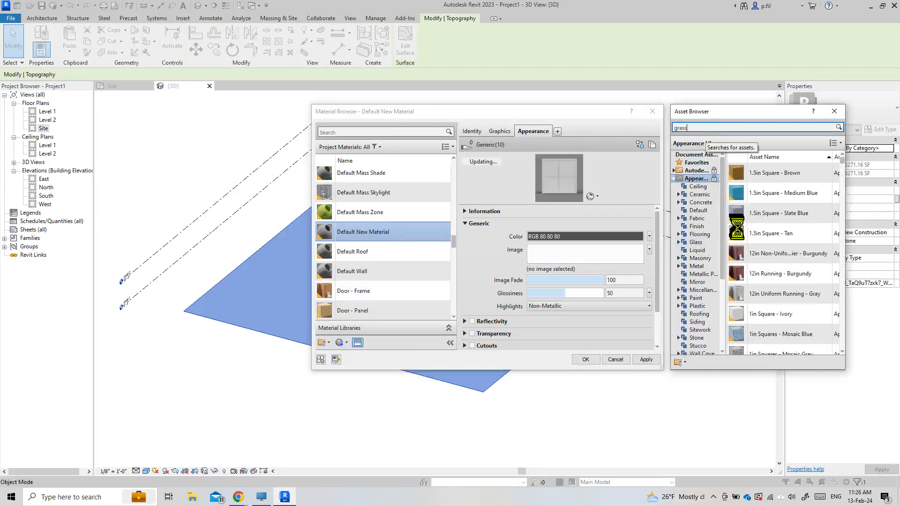
key("Return")
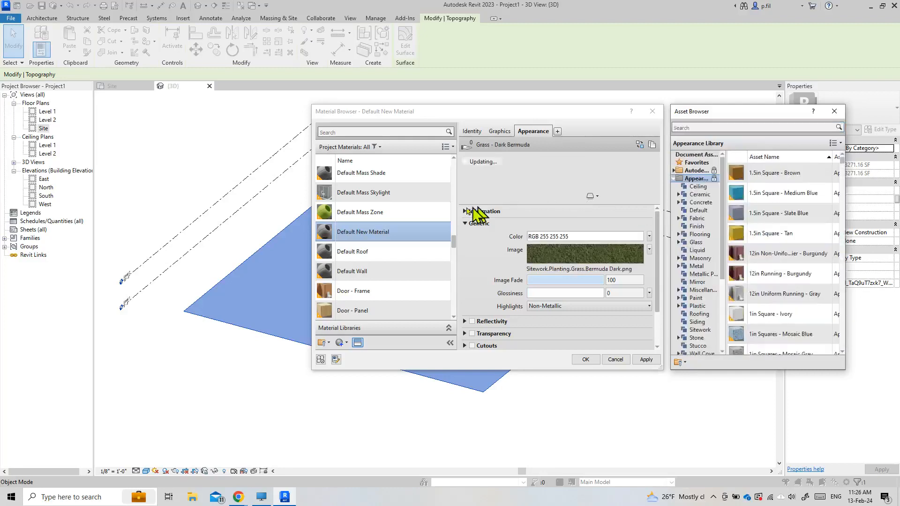
right_click(362, 231)
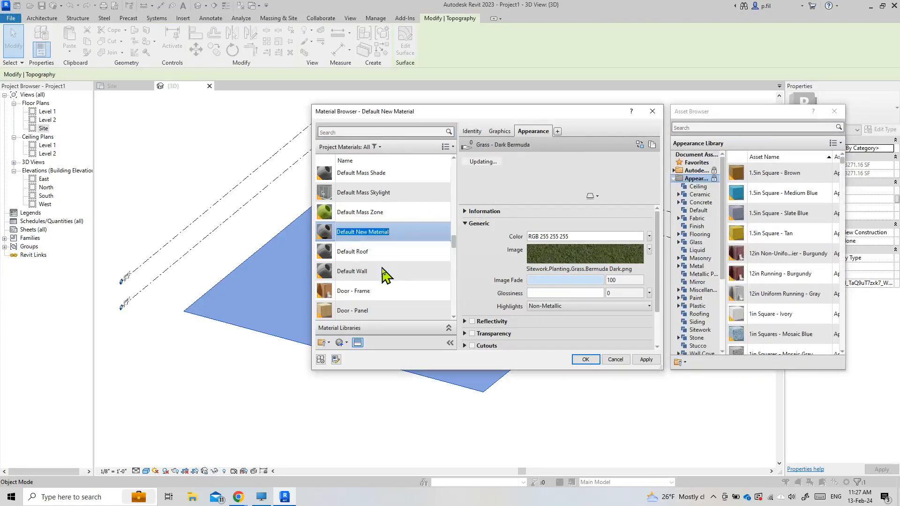
mouse_move(386, 276)
type("grass")
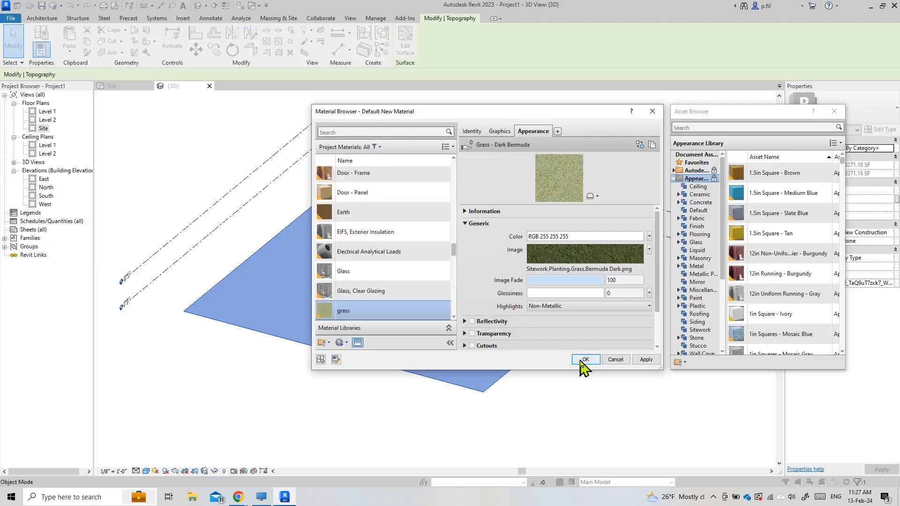
left_click(585, 359)
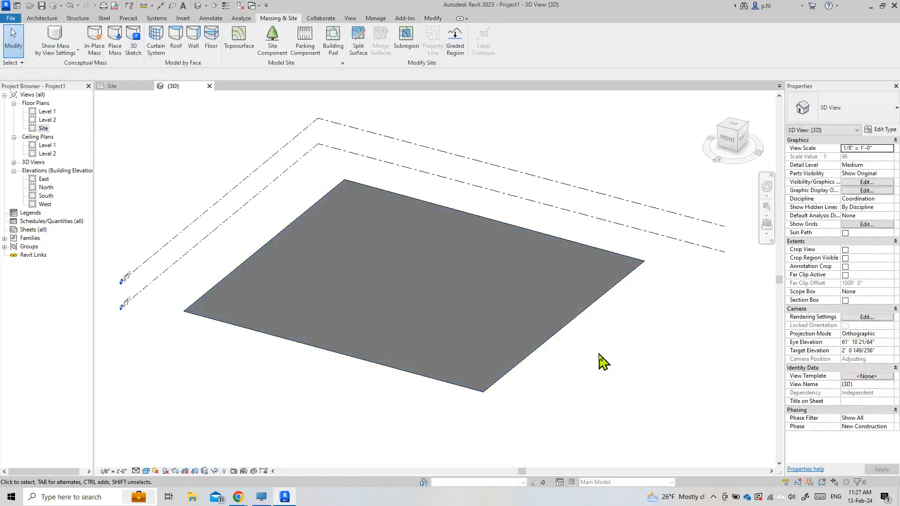
mouse_move(152, 473)
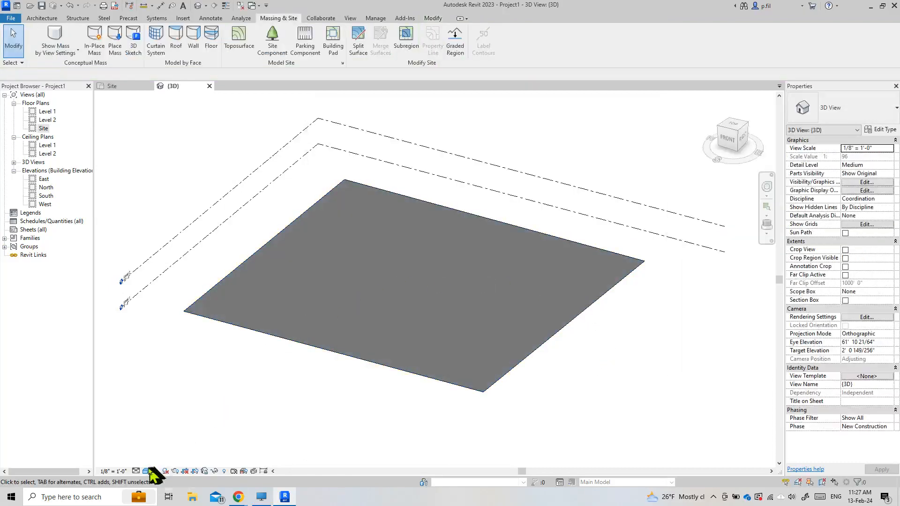
Step: Set the view to show material colours so the topography turns green, and select it
left_click(147, 471)
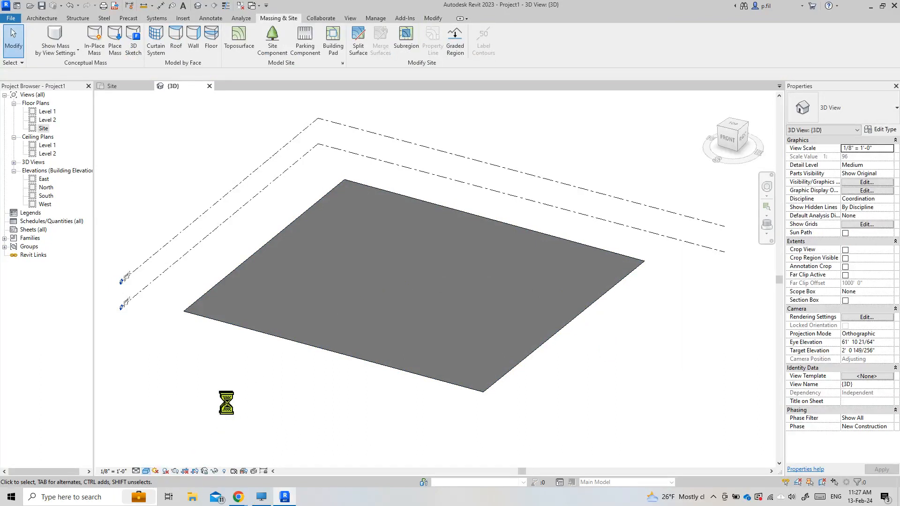
mouse_move(273, 402)
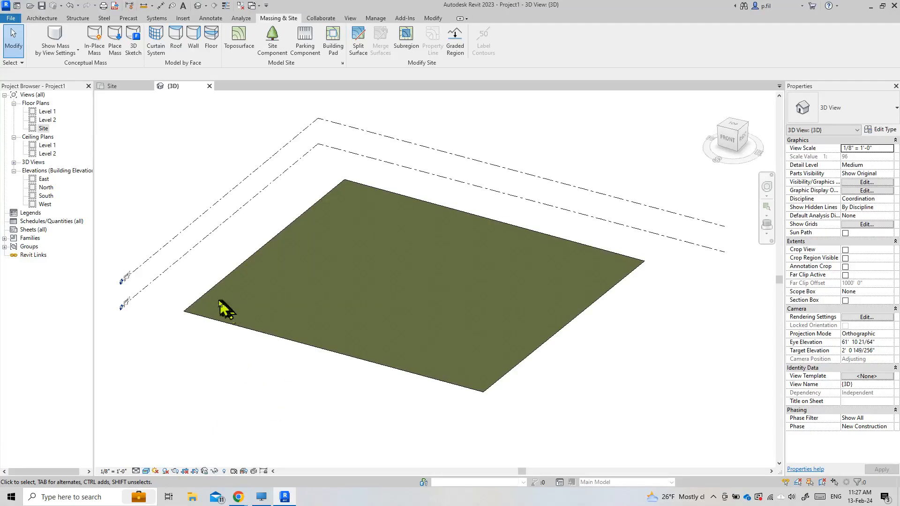
left_click(241, 275)
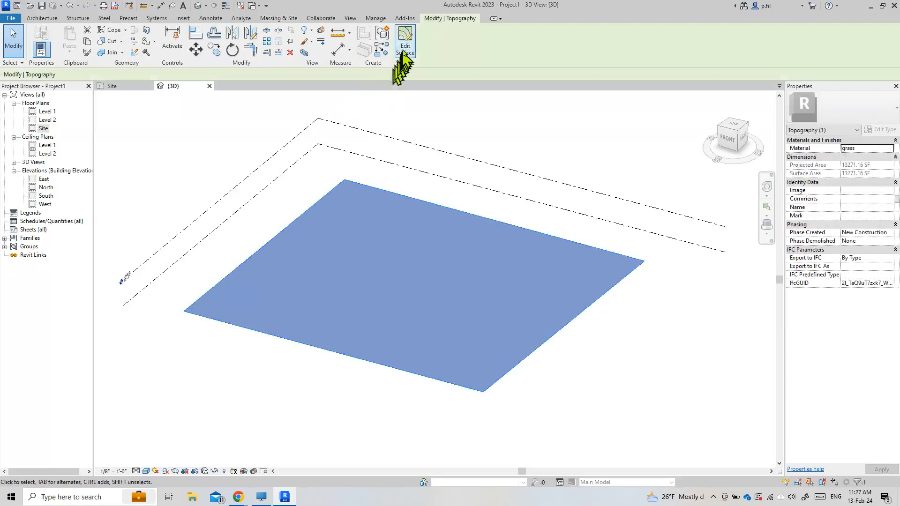
left_click(405, 41)
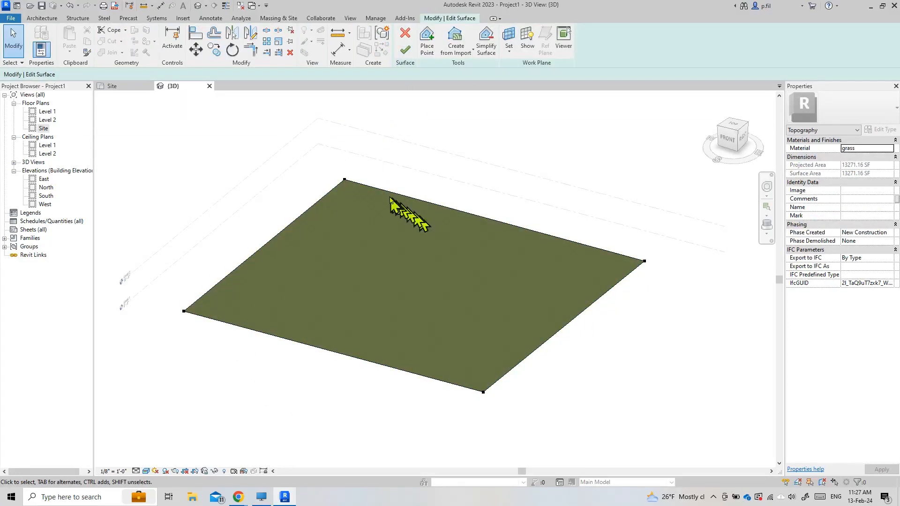
mouse_move(381, 244)
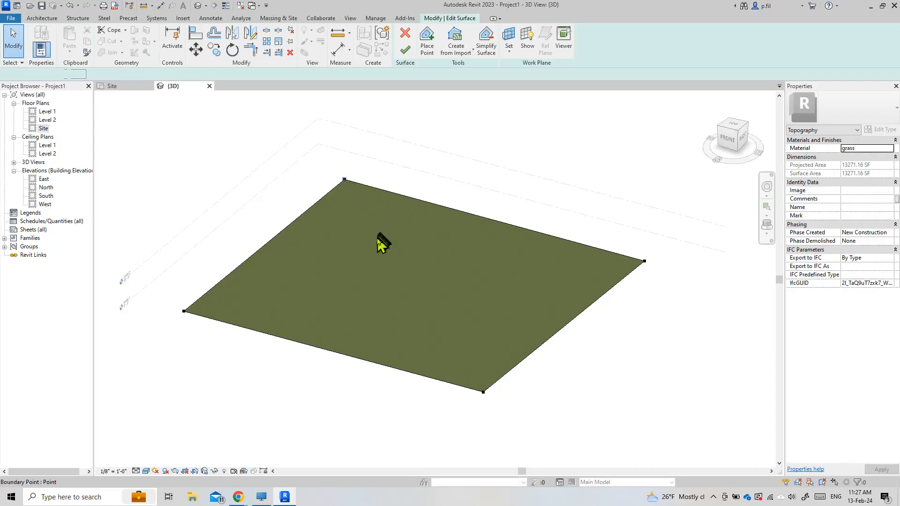
left_click(344, 181)
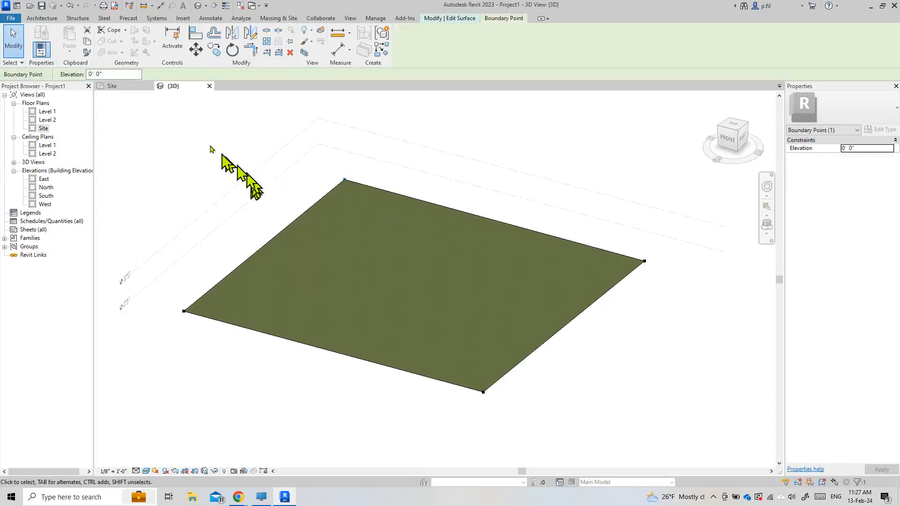
mouse_move(310, 179)
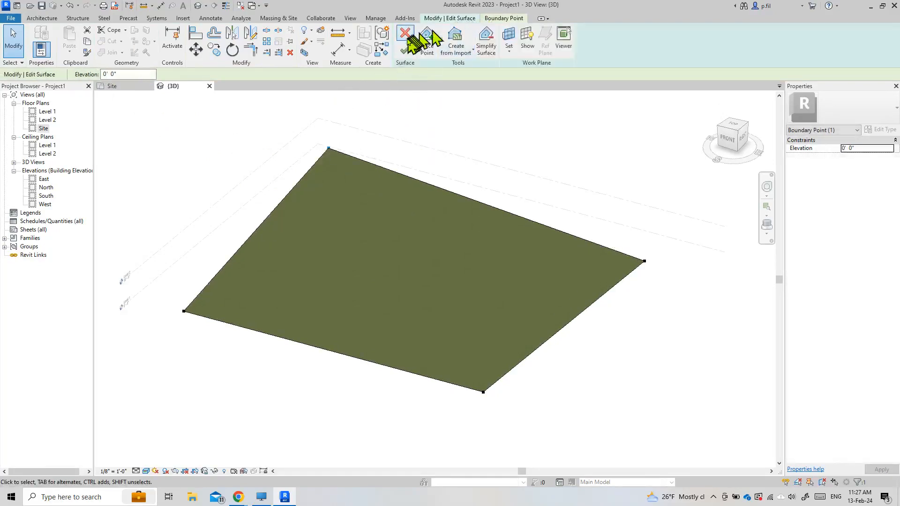
left_click(426, 32)
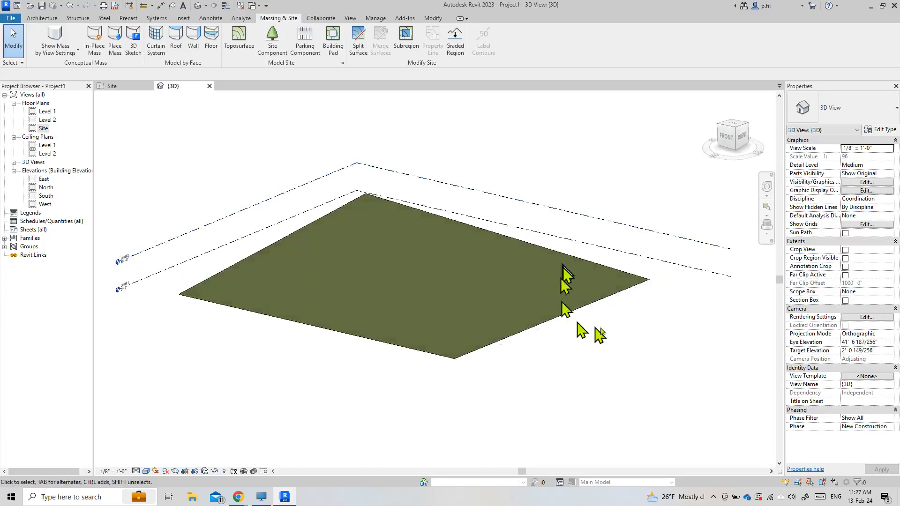
mouse_move(643, 378)
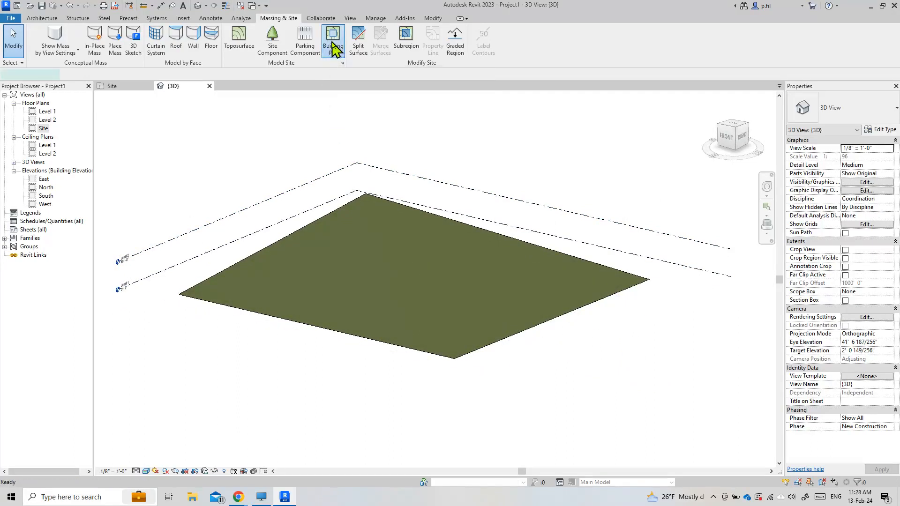
Step: Sketch a rectangular building pad on the grass topography
left_click(333, 41)
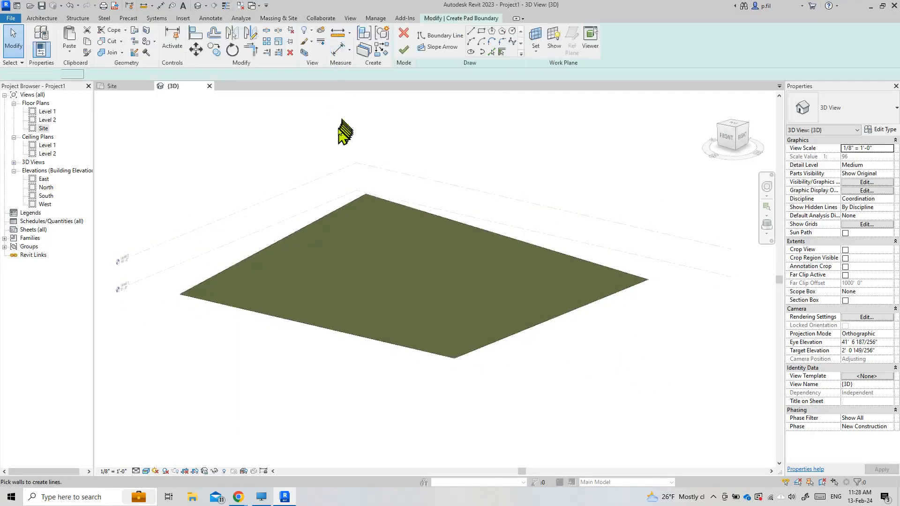
left_click(444, 34)
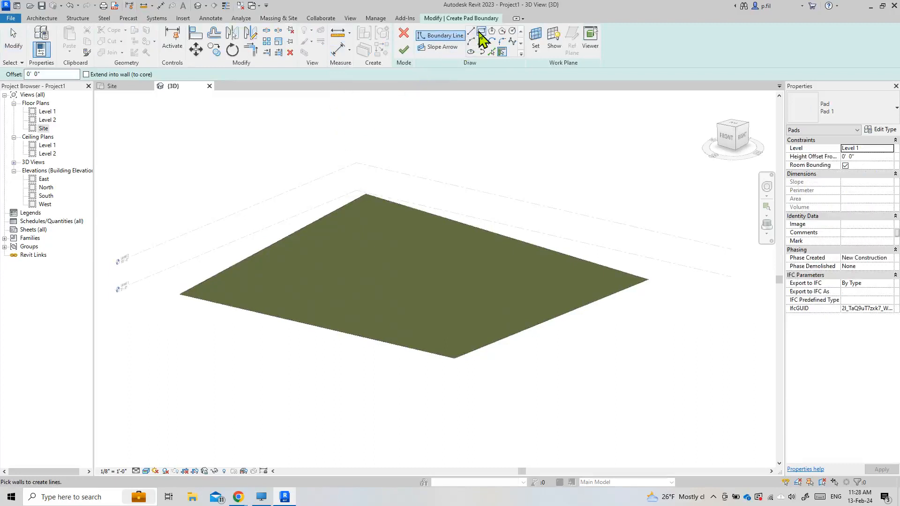
left_click(372, 282)
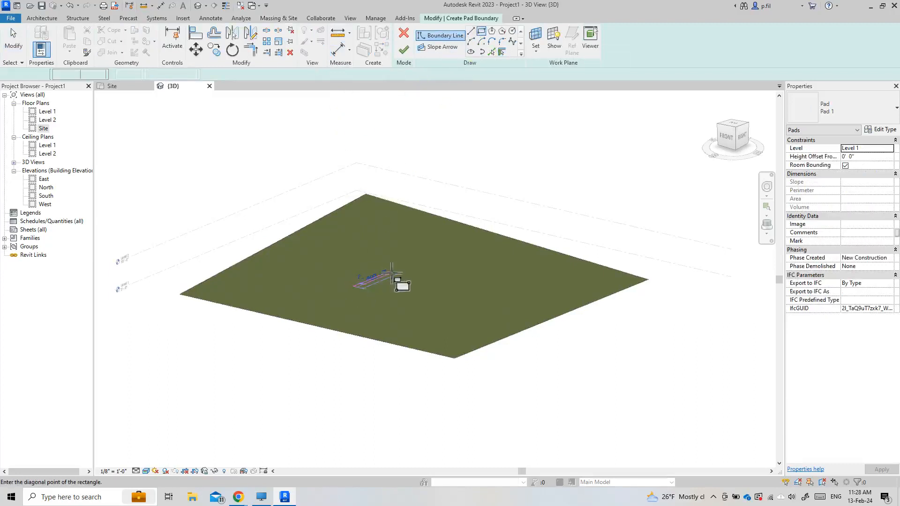
left_click(378, 281)
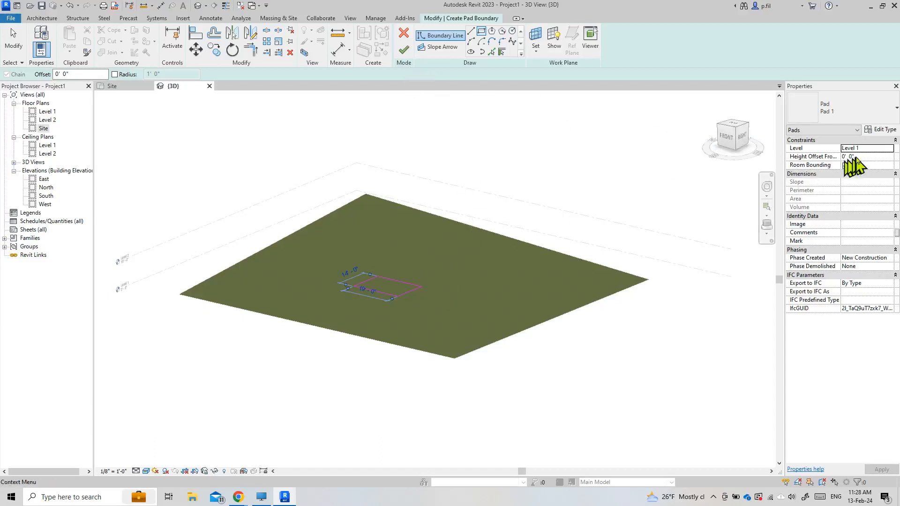
Step: Set the pad's height offset to -5' 0" and finish the sketch
left_click(866, 156)
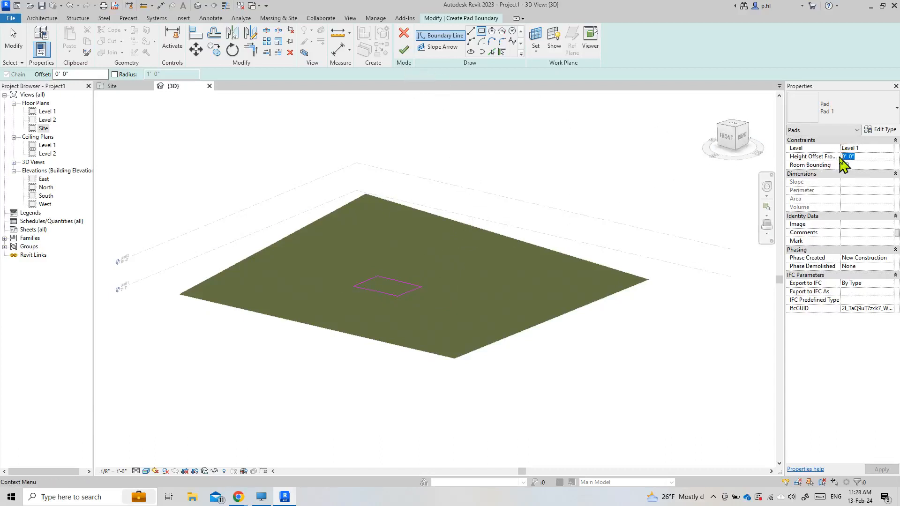
type("-5' 0\"")
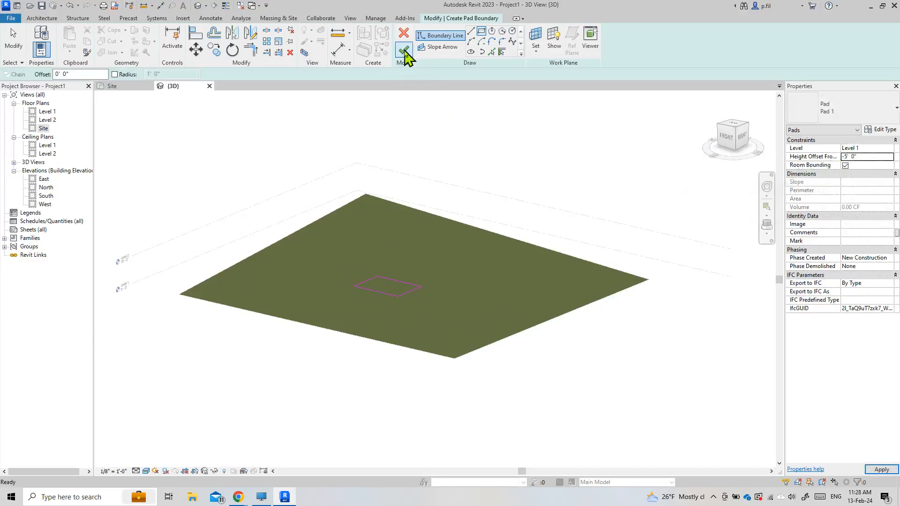
left_click(404, 51)
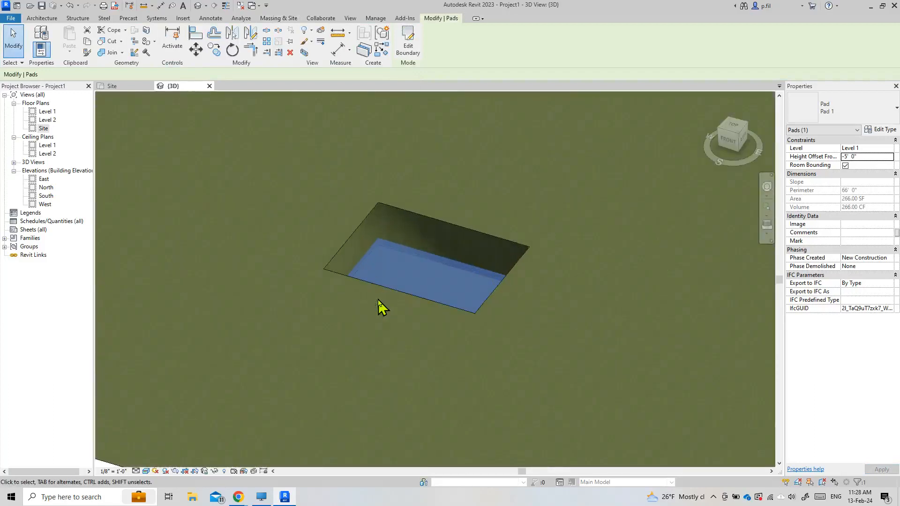
mouse_move(402, 270)
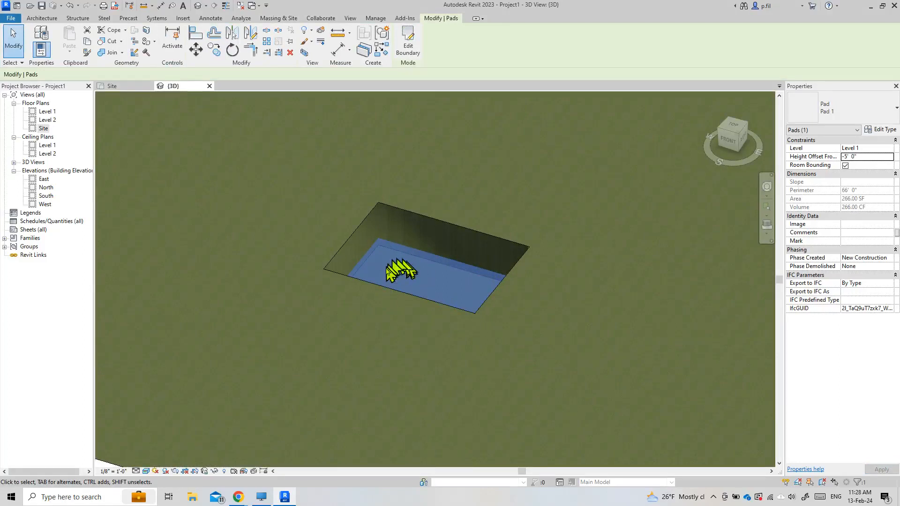
mouse_move(392, 277)
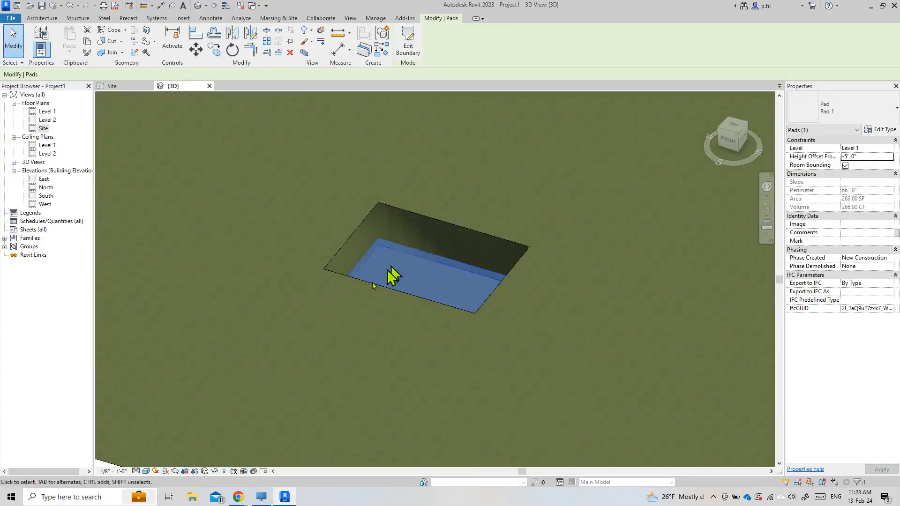
mouse_move(405, 259)
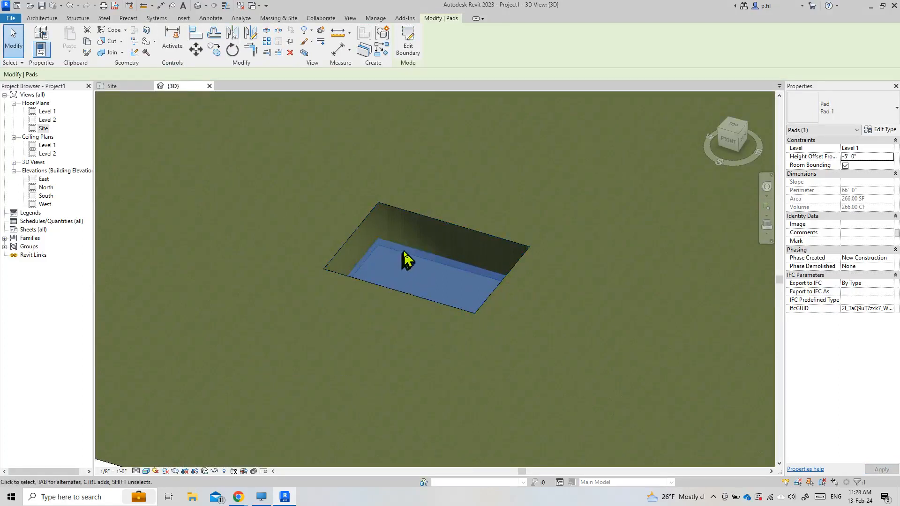
mouse_move(408, 249)
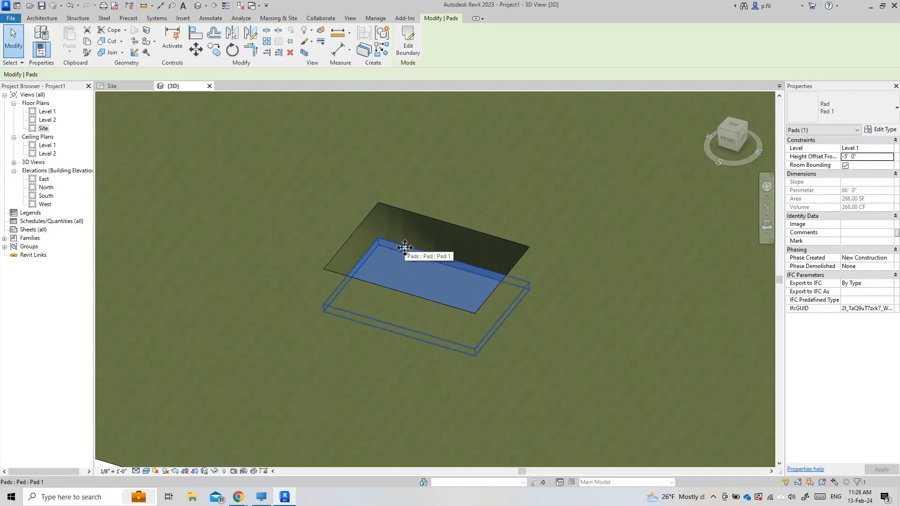
left_click(460, 346)
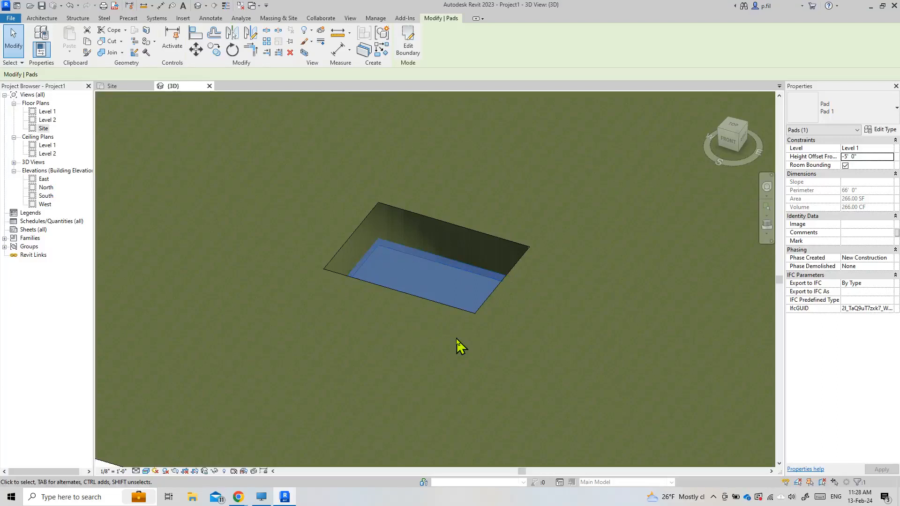
mouse_move(442, 344)
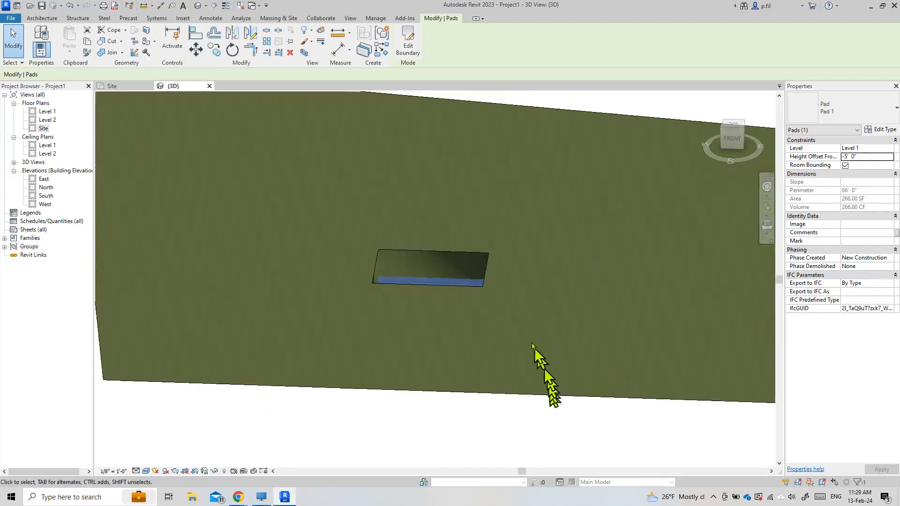
mouse_move(373, 235)
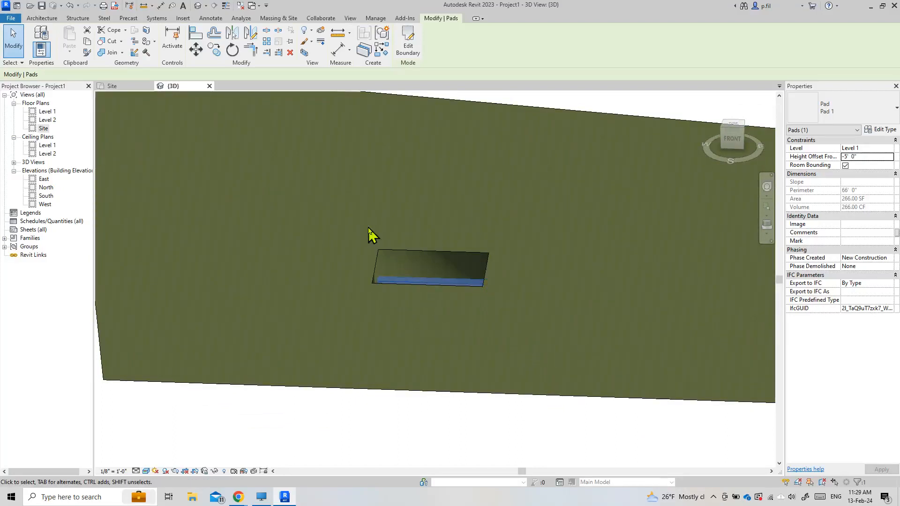
mouse_move(326, 337)
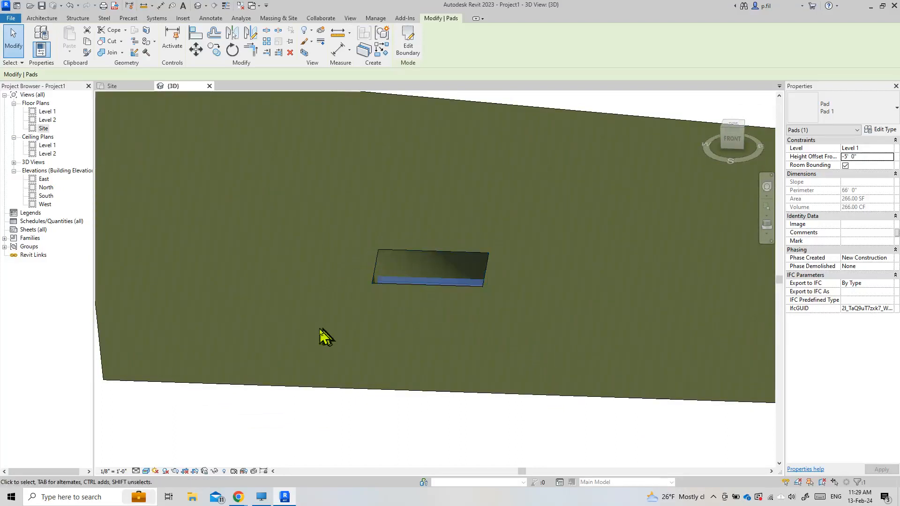
mouse_move(260, 497)
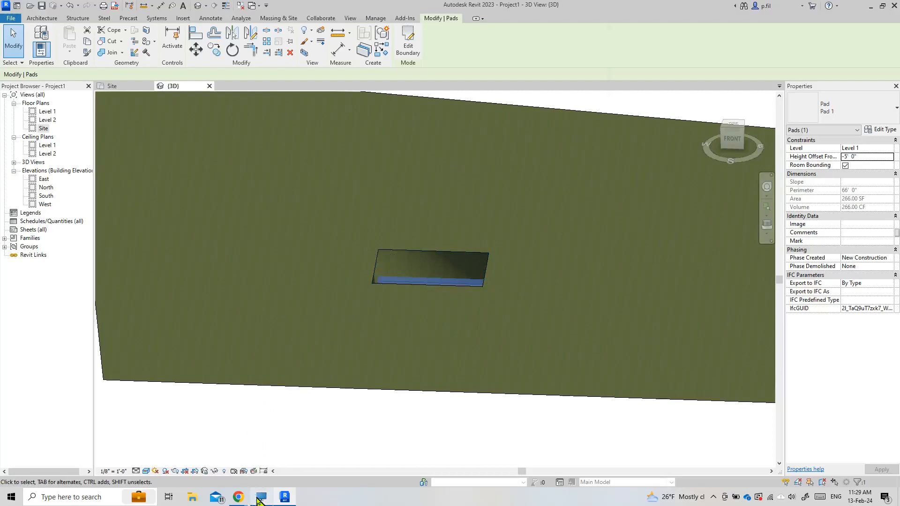
left_click(260, 497)
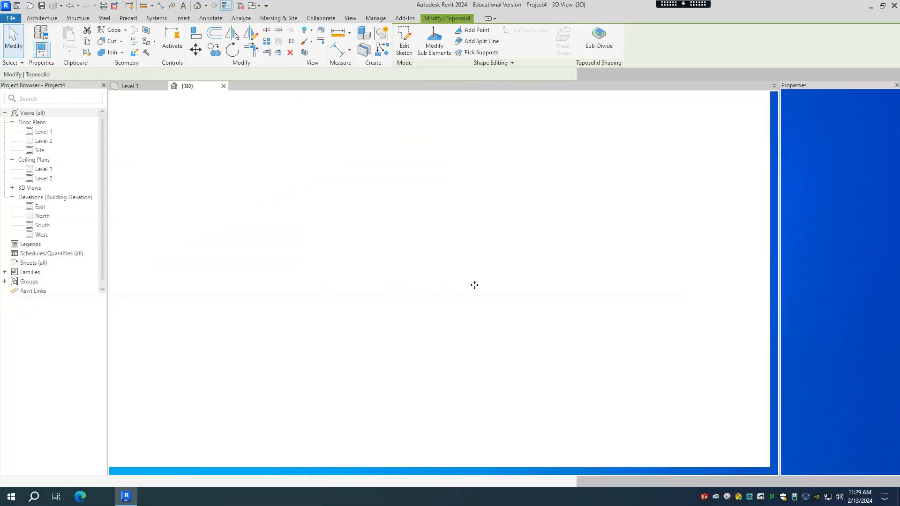
mouse_move(476, 298)
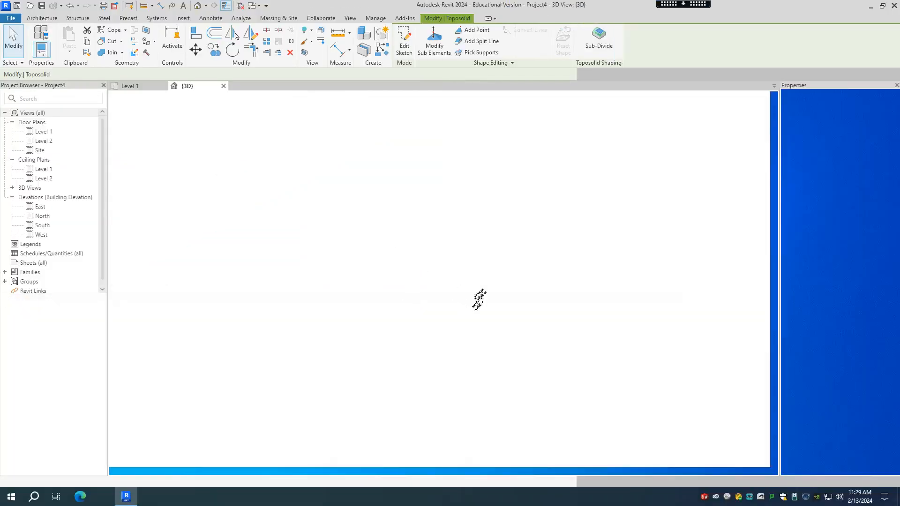